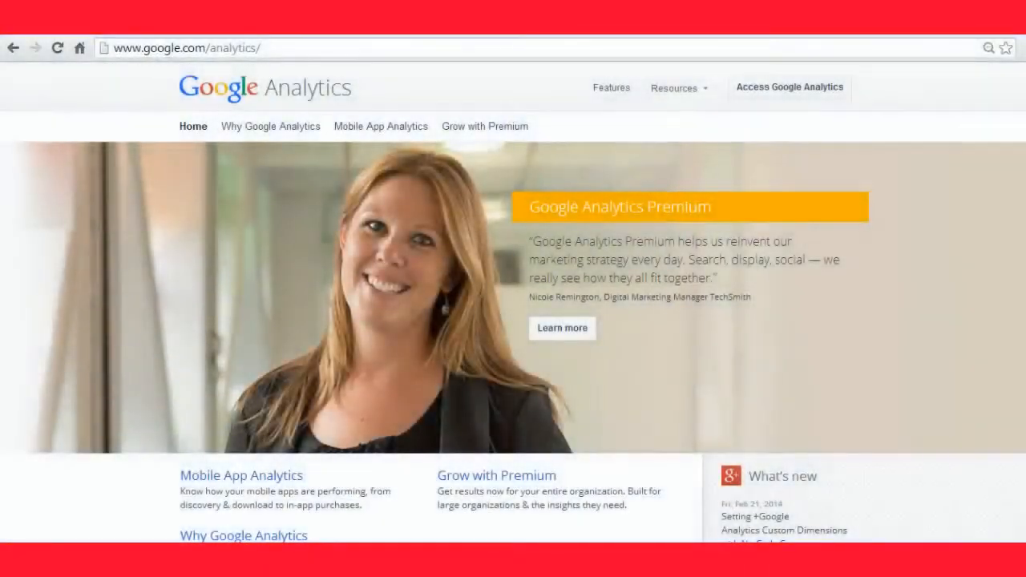
pyautogui.moveTo(815, 381)
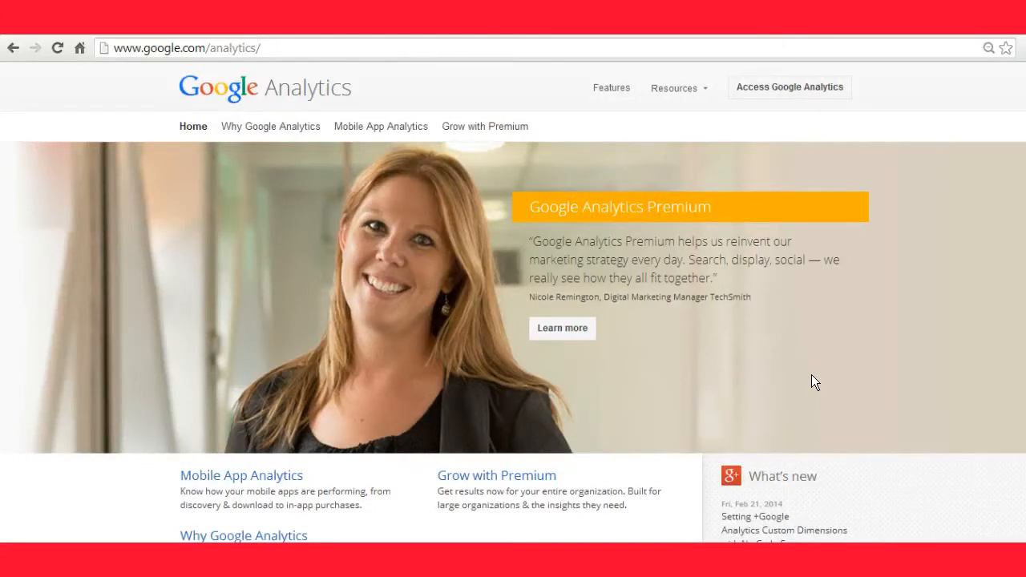
pyautogui.moveTo(132, 48)
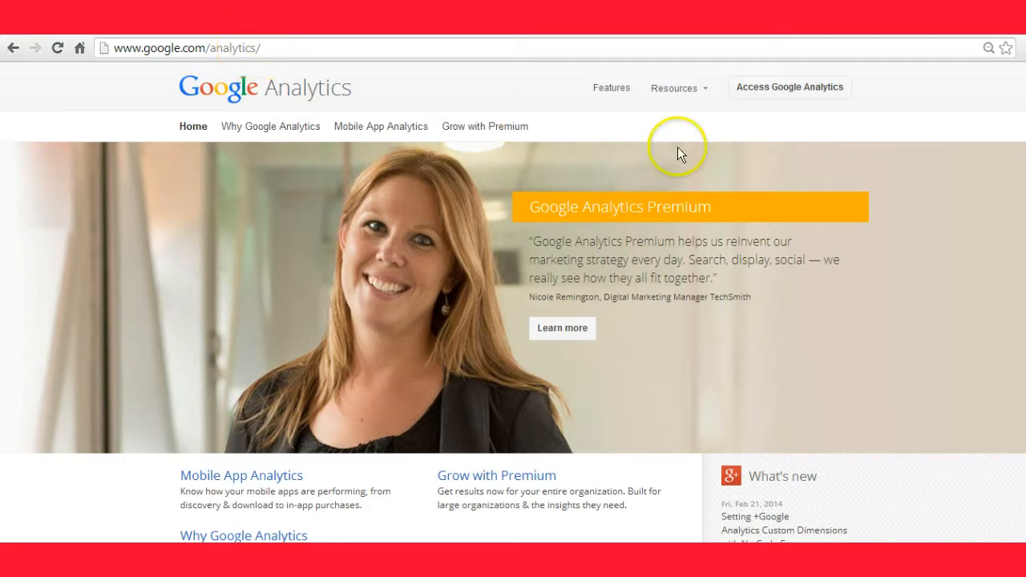
# Enter Google Analytics from the homepage and begin the account sign-up
pyautogui.click(789, 86)
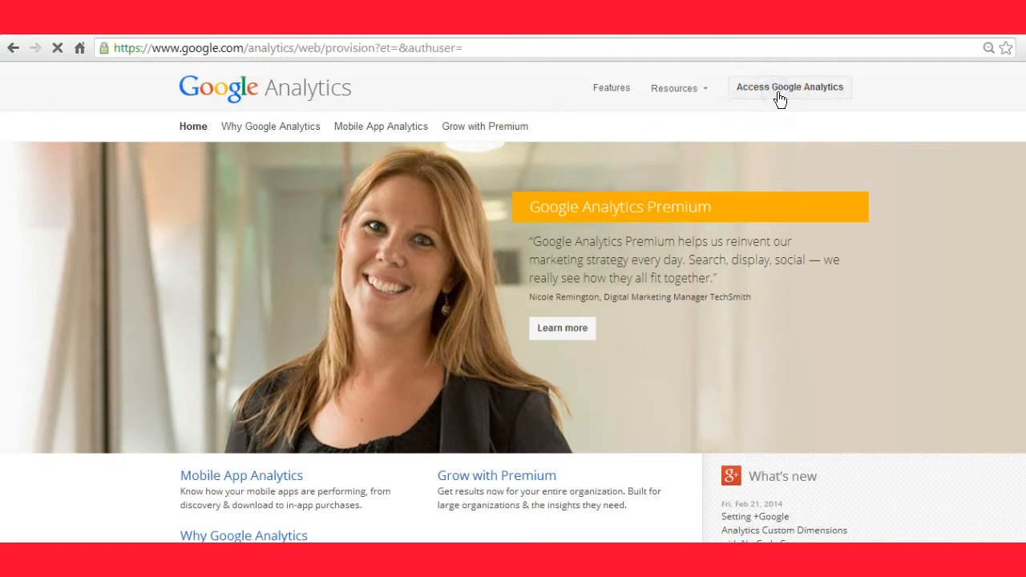
pyautogui.click(789, 87)
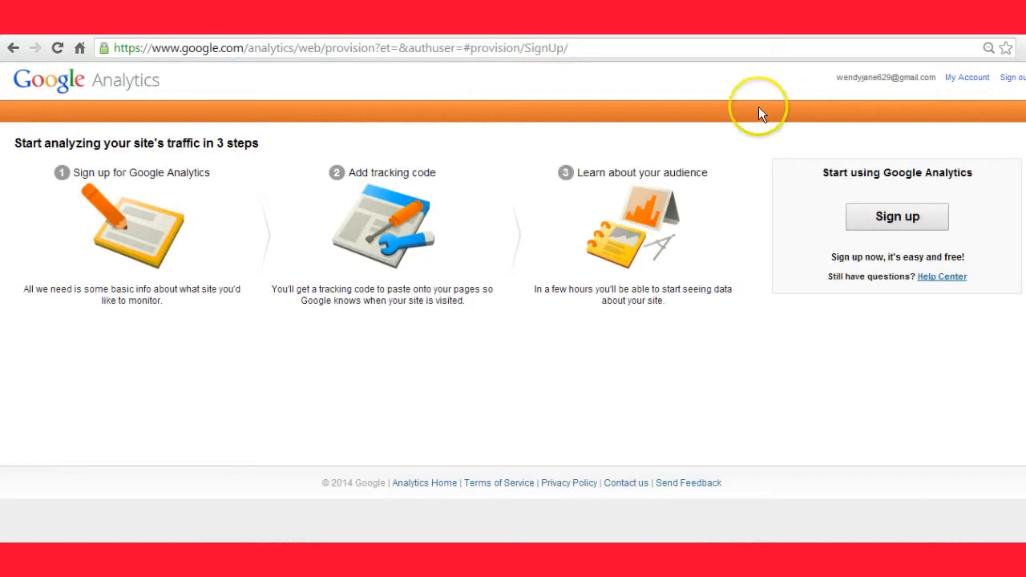
pyautogui.moveTo(651, 119)
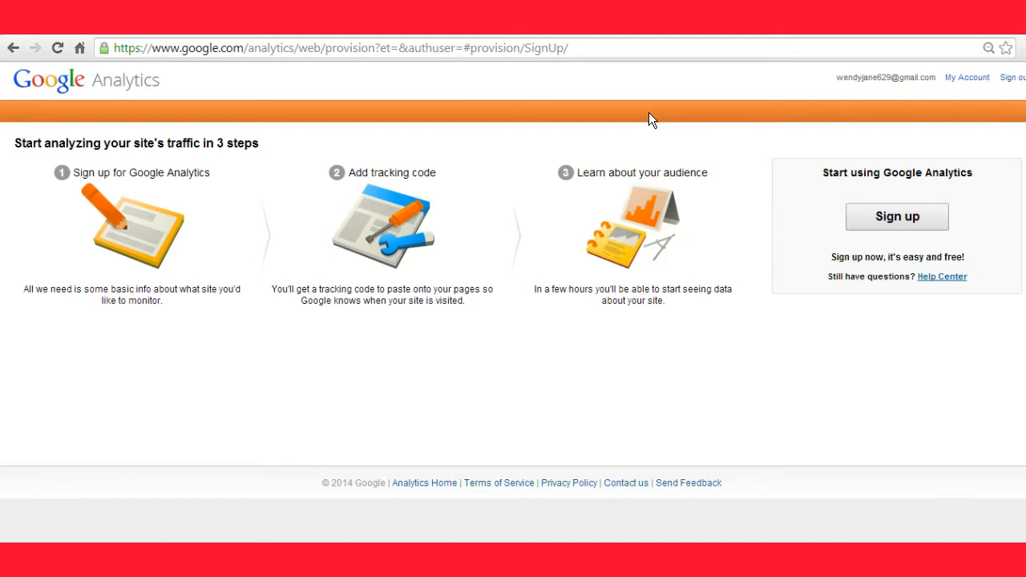
pyautogui.moveTo(789, 233)
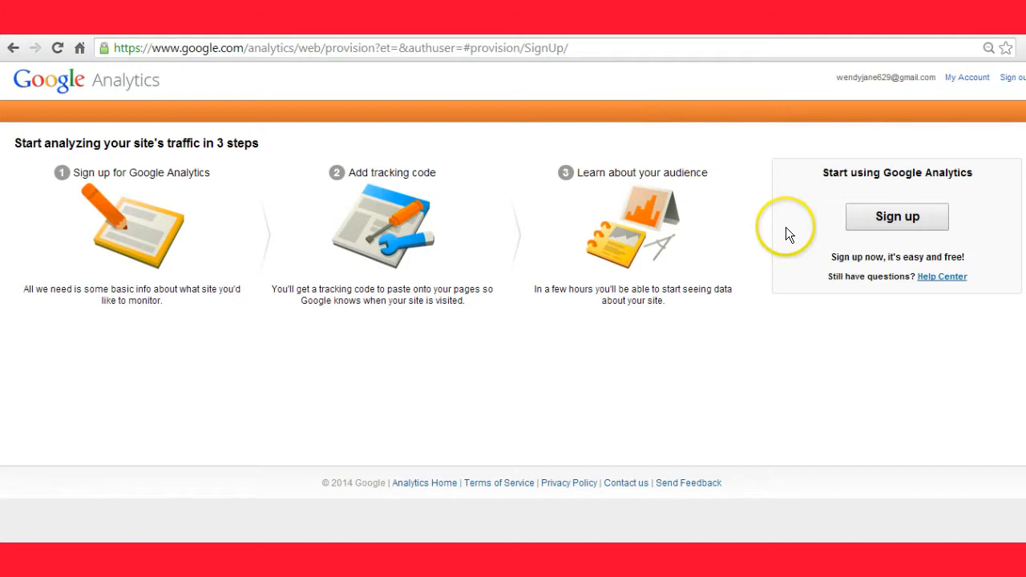
pyautogui.moveTo(673, 241)
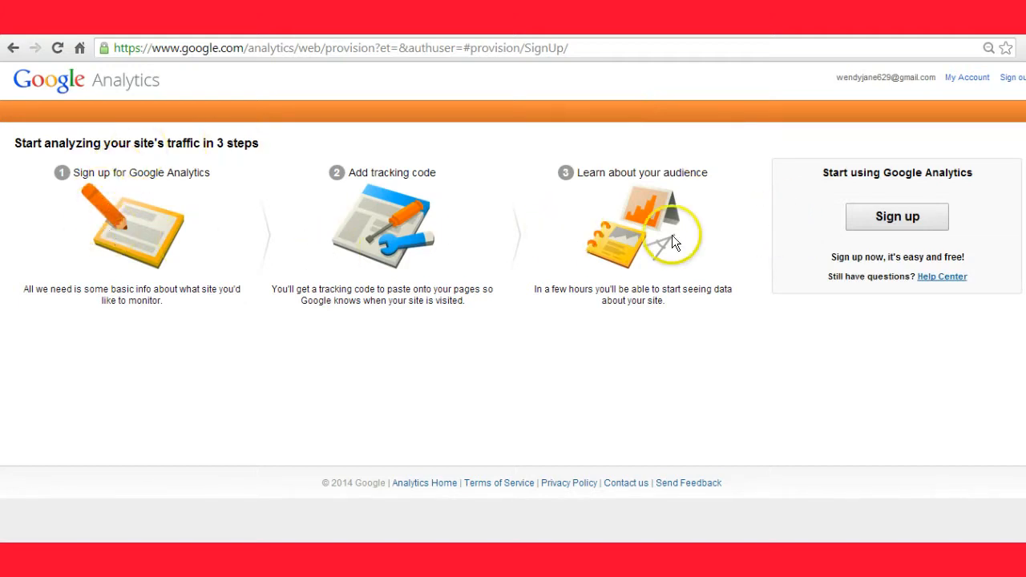
pyautogui.moveTo(686, 242)
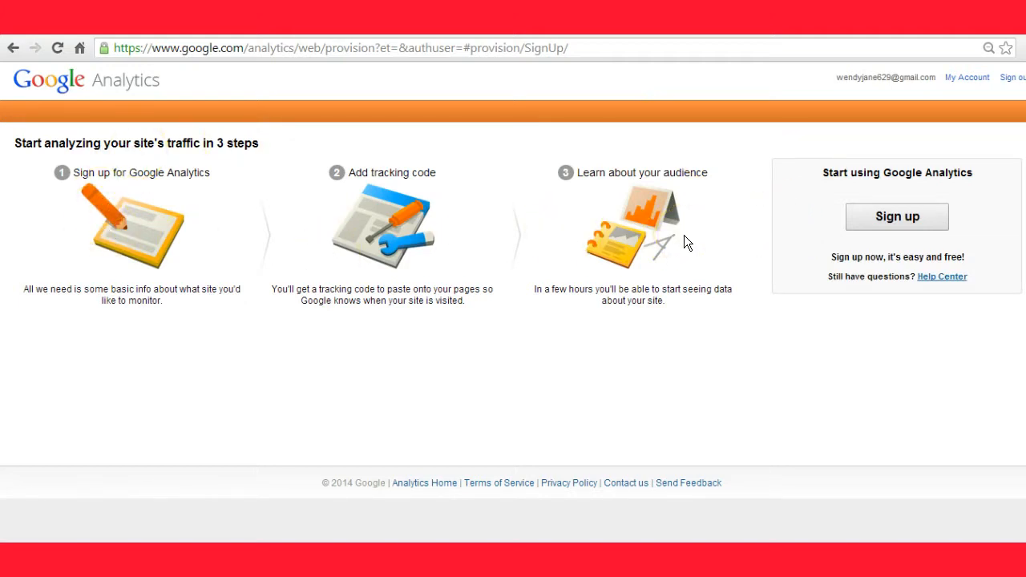
pyautogui.click(897, 216)
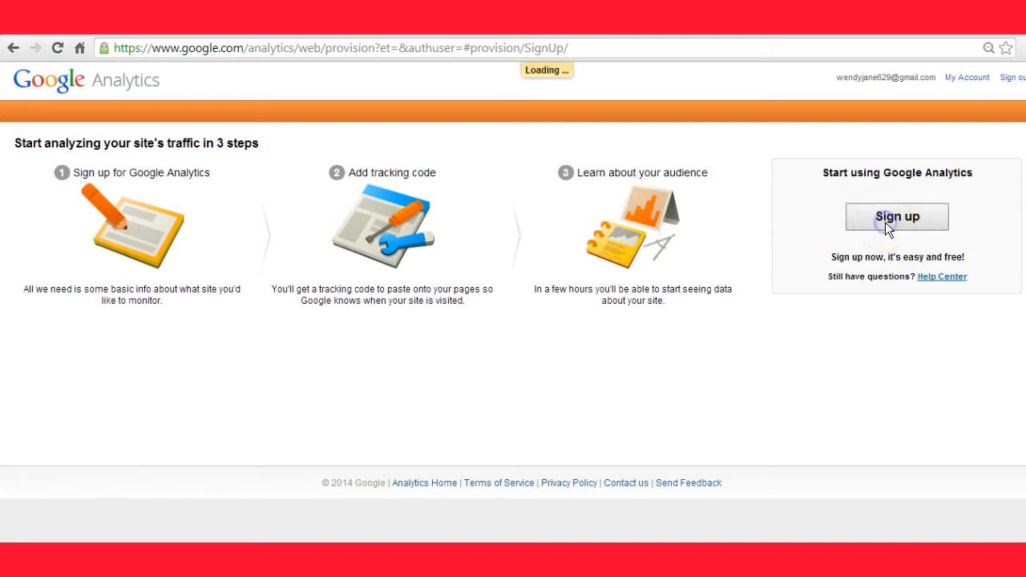
# Choose Website tracking on the New Account page and reach the account setup fields
pyautogui.click(898, 217)
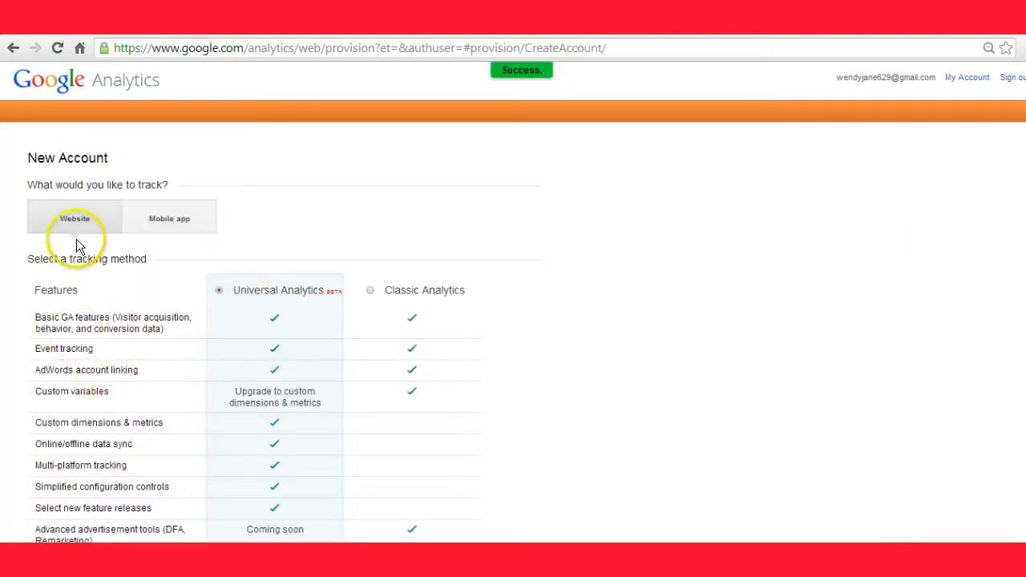
pyautogui.moveTo(74, 218)
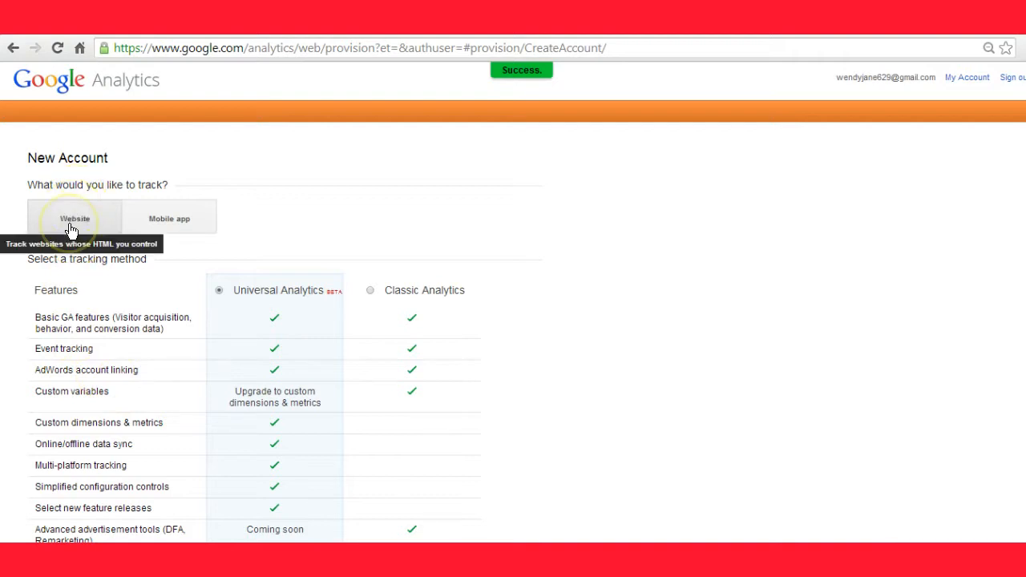
pyautogui.moveTo(71, 227)
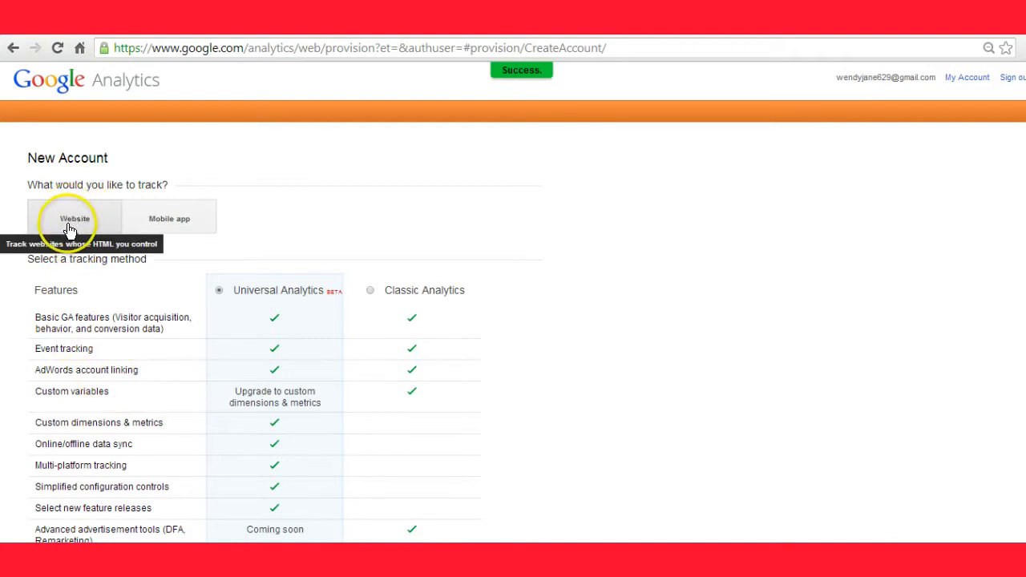
pyautogui.moveTo(276, 349)
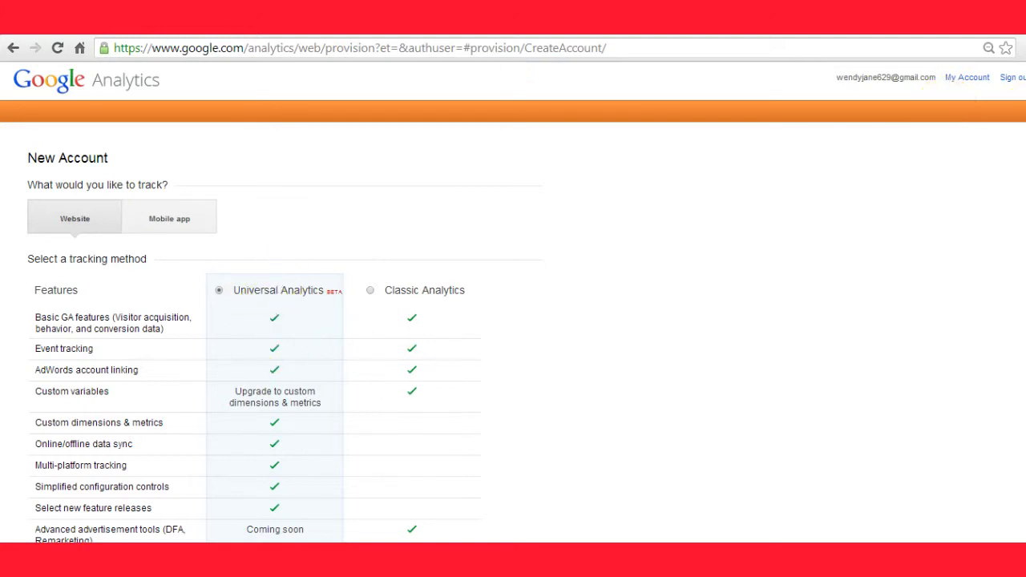
pyautogui.scroll(-3)
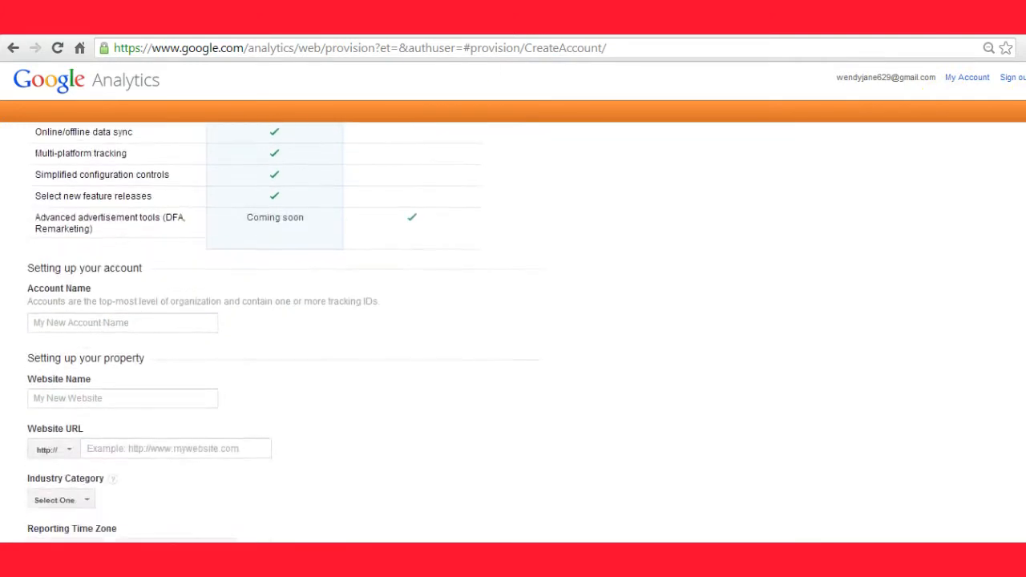
pyautogui.scroll(-3)
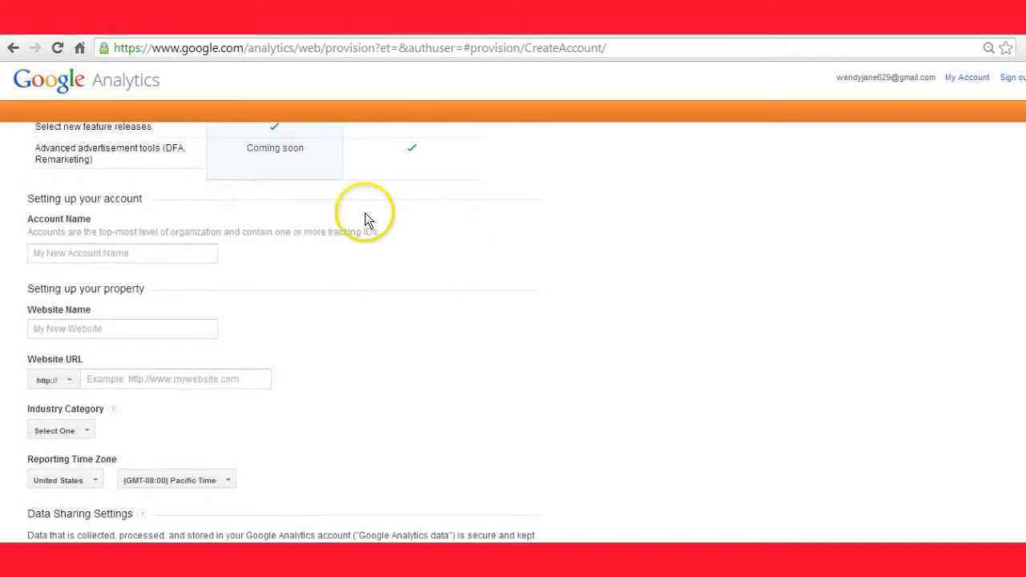
# Enter Yum Yum Desserts as the account name
pyautogui.click(122, 253)
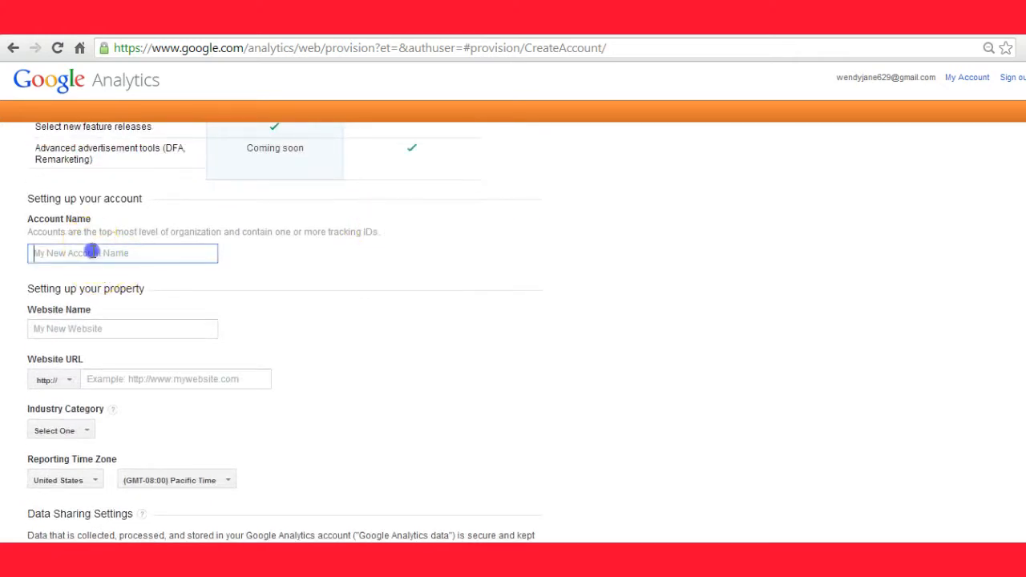
pyautogui.write('Y')
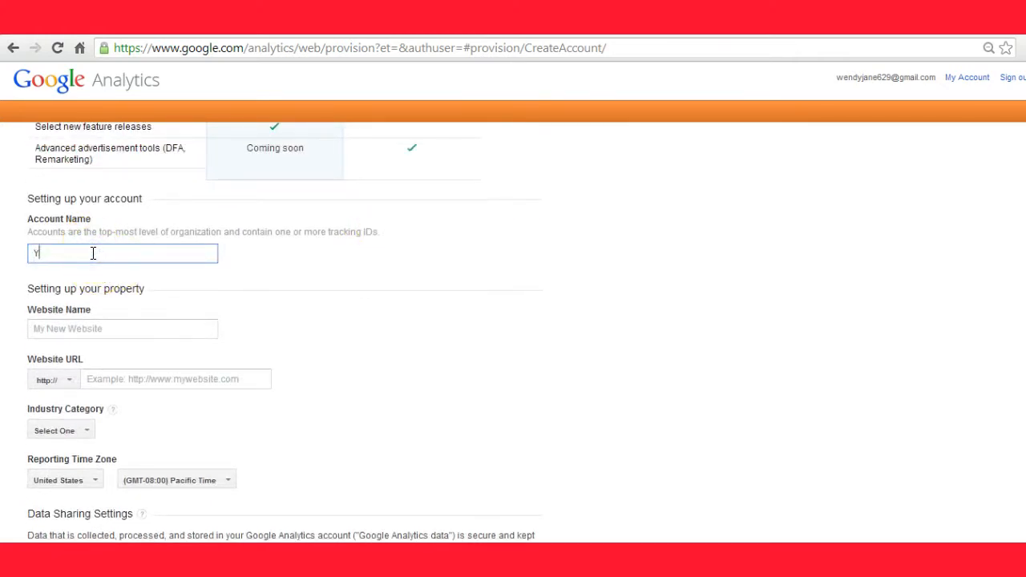
pyautogui.write('um Yum')
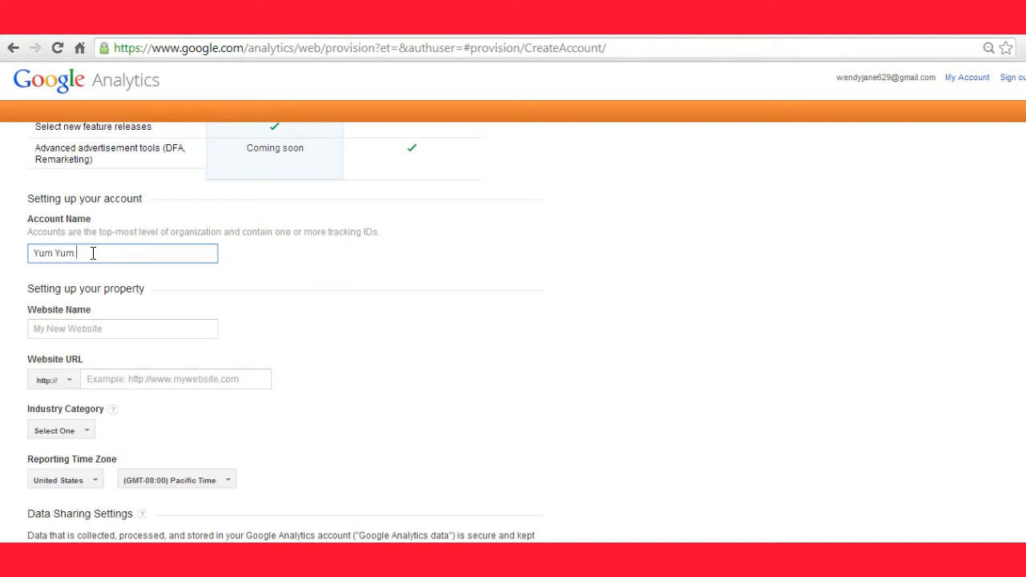
pyautogui.write('W')
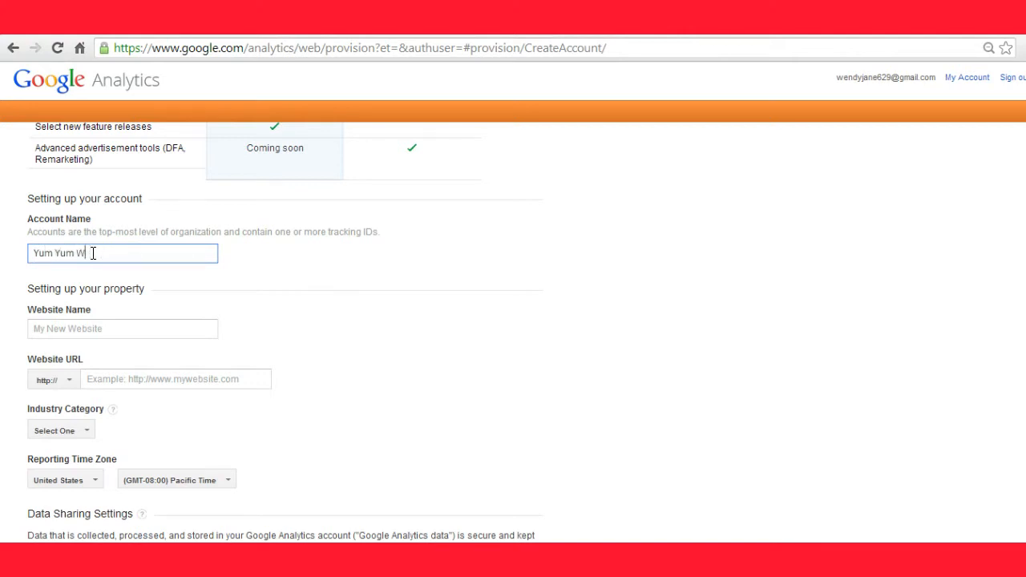
pyautogui.write('Dess')
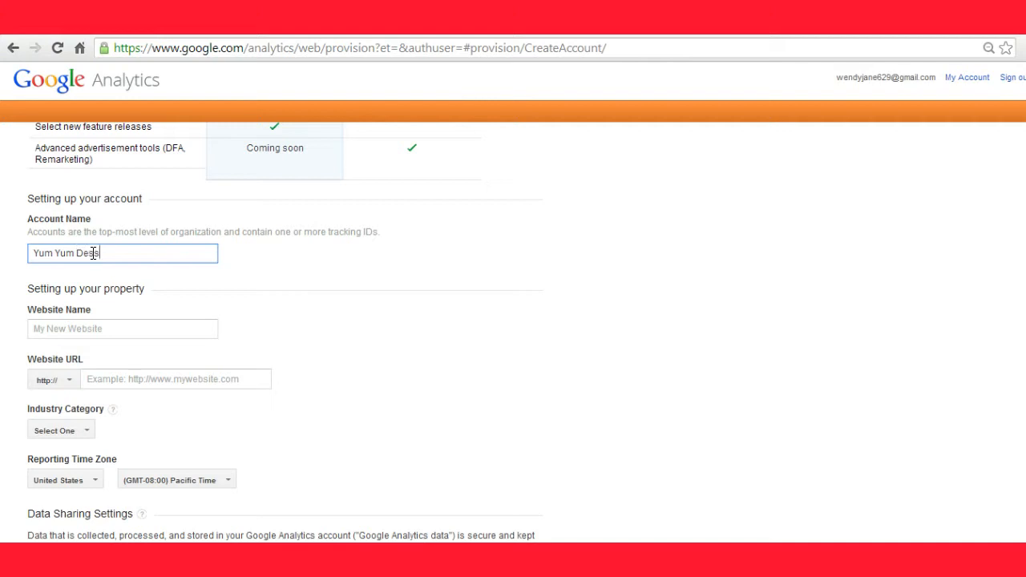
# Enter Yum Yum Desserts as the website name and yumyumdesserts.siterubix.com as its URL
pyautogui.click(122, 329)
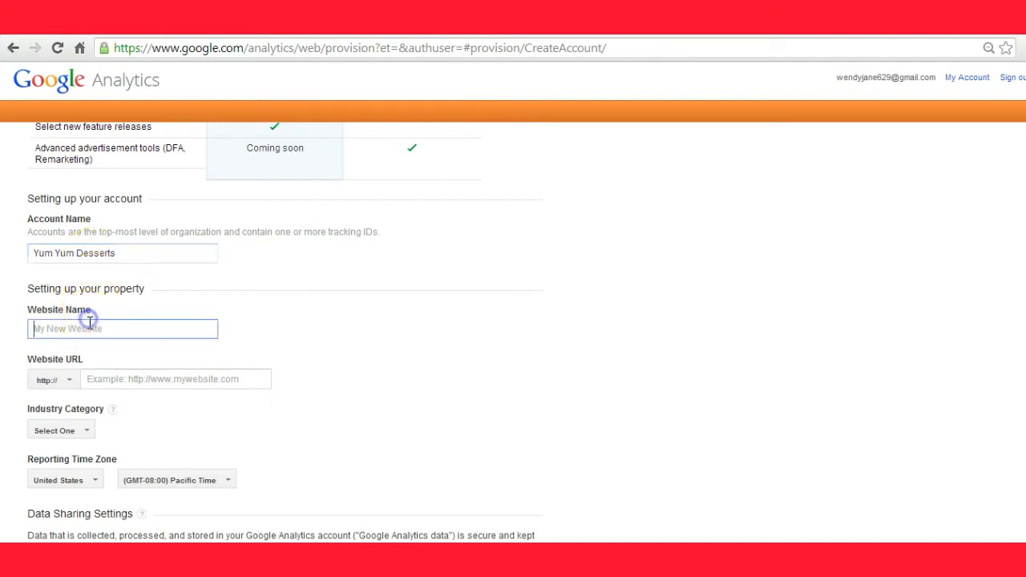
pyautogui.moveTo(87, 362)
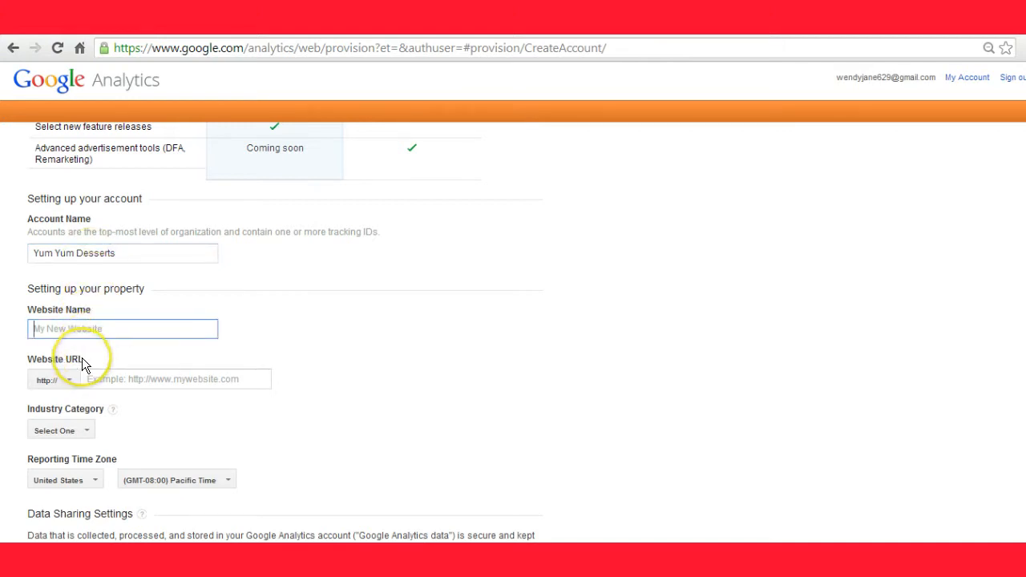
pyautogui.write('Yum Yum D')
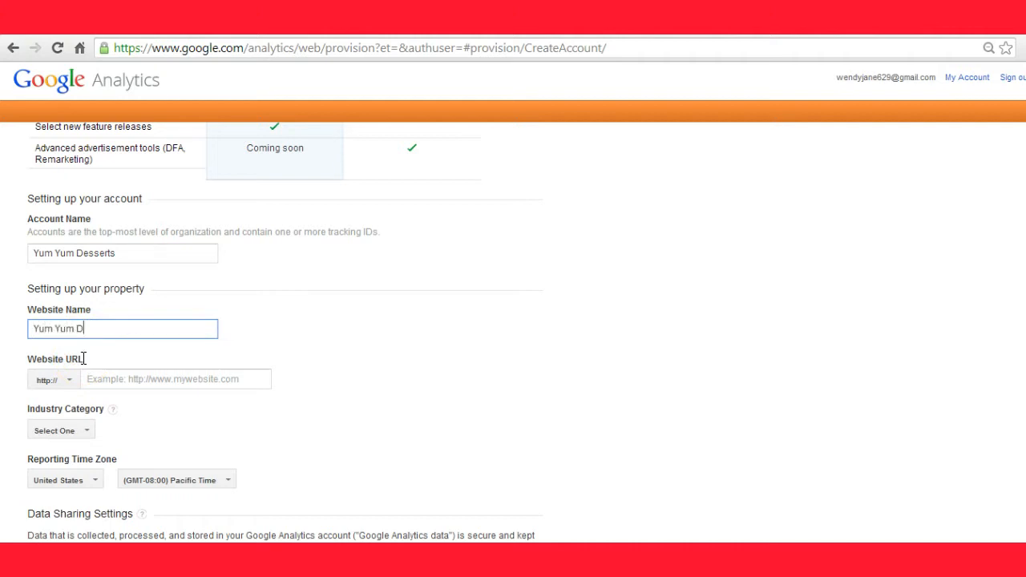
pyautogui.write('esserts')
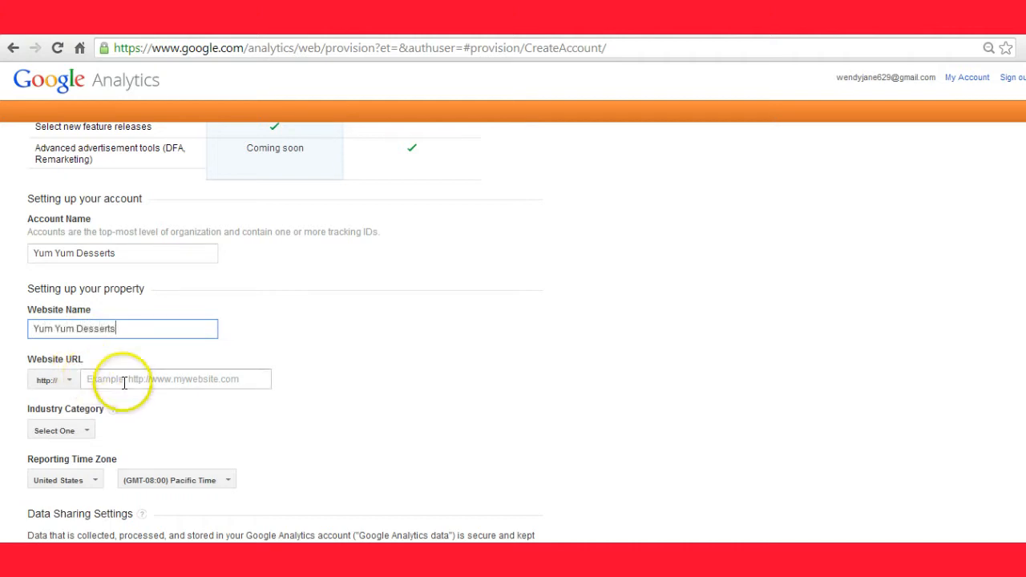
pyautogui.write('ht')
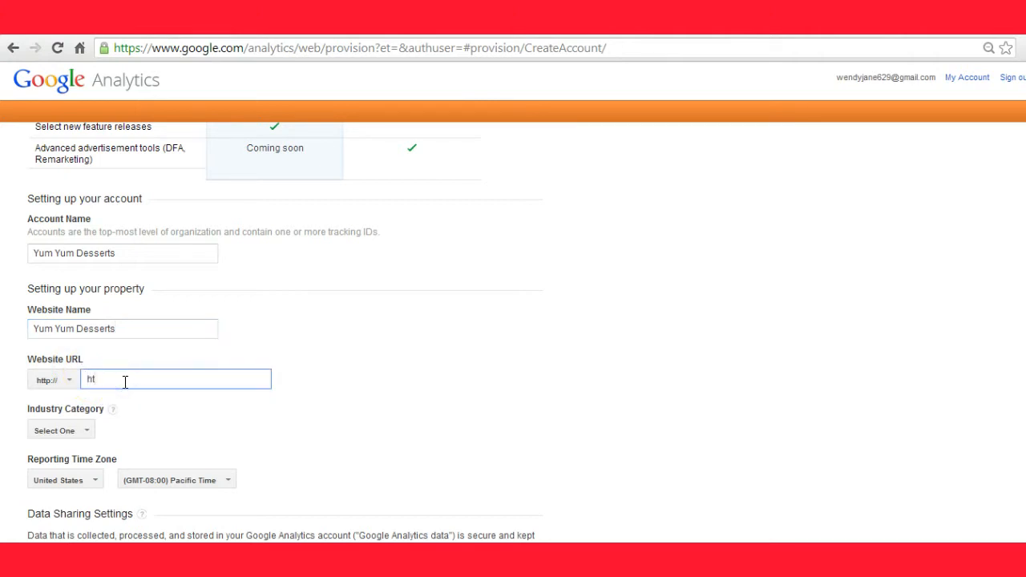
pyautogui.write('yumyum')
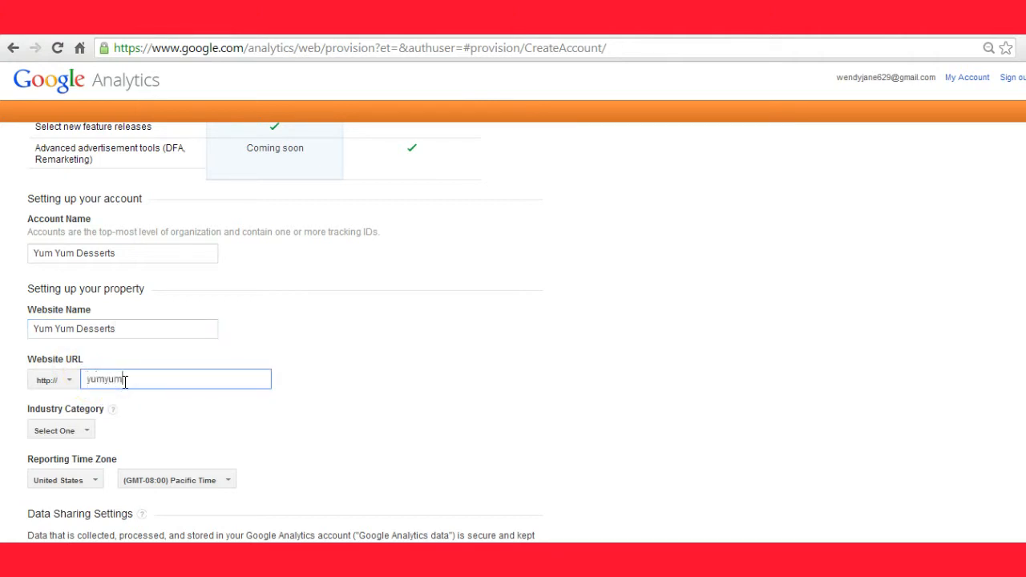
pyautogui.write('desserts.siterubix.com')
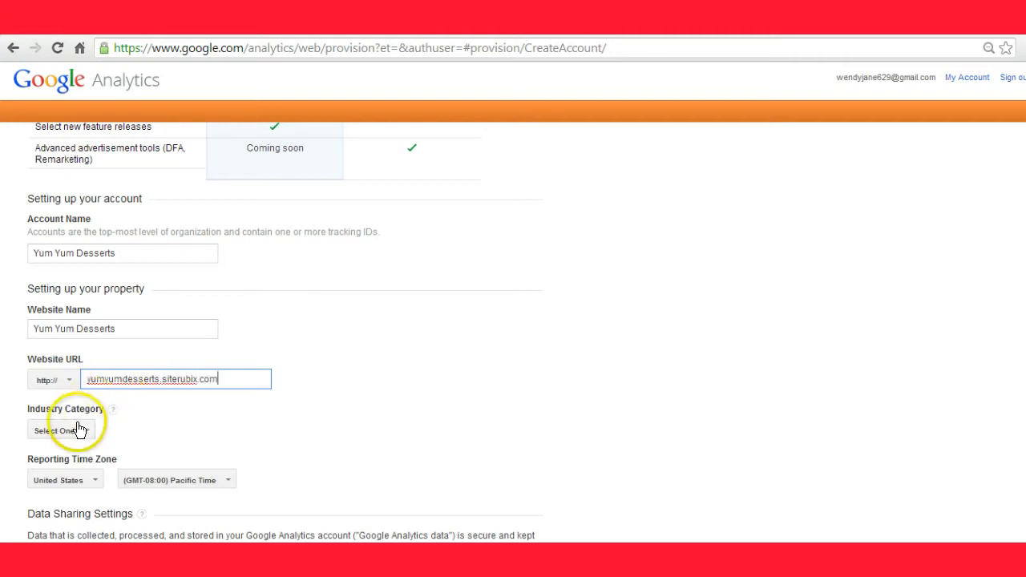
# Set the industry category to Food and Drink
pyautogui.click(61, 430)
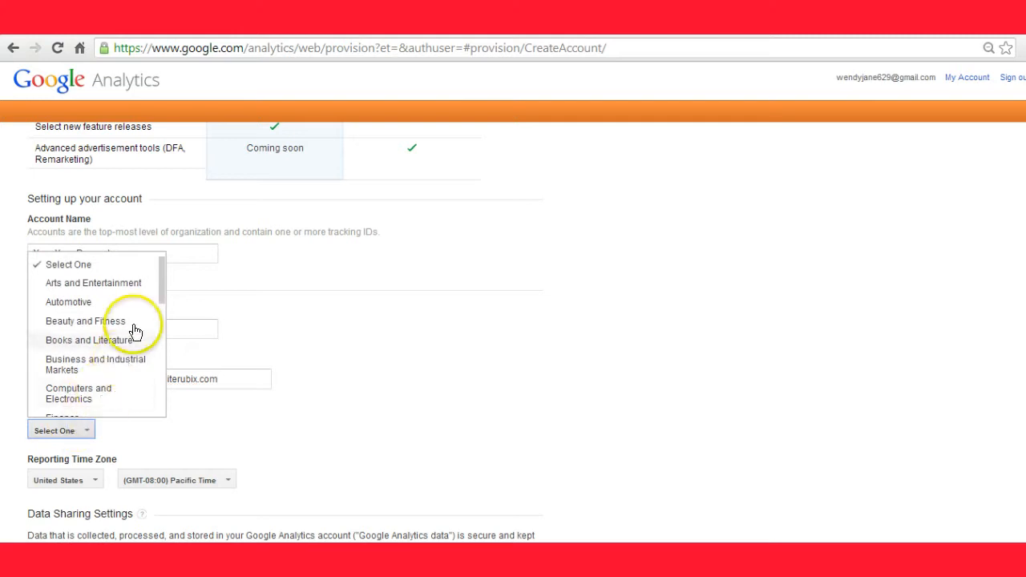
pyautogui.scroll(-3)
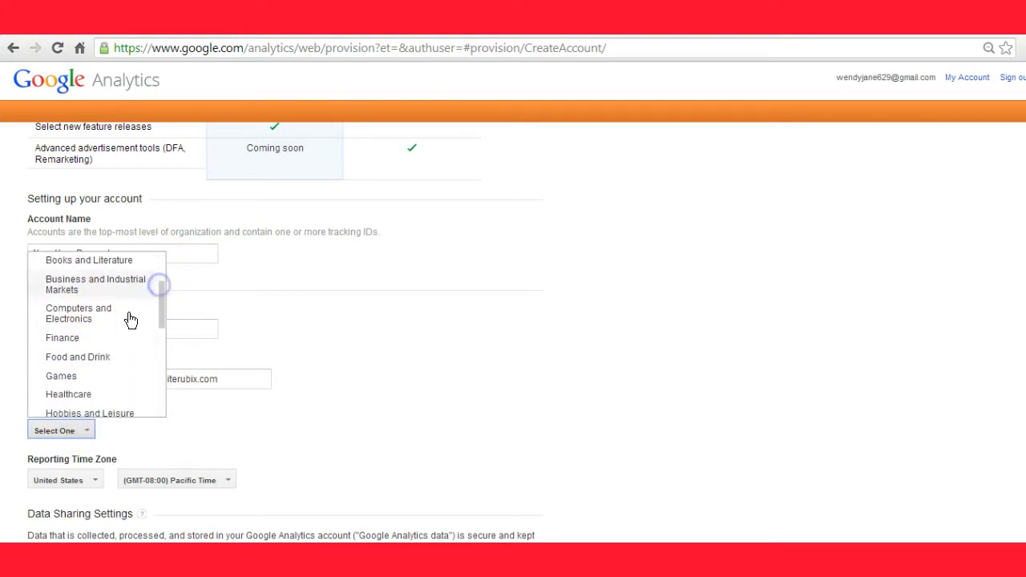
pyautogui.click(77, 356)
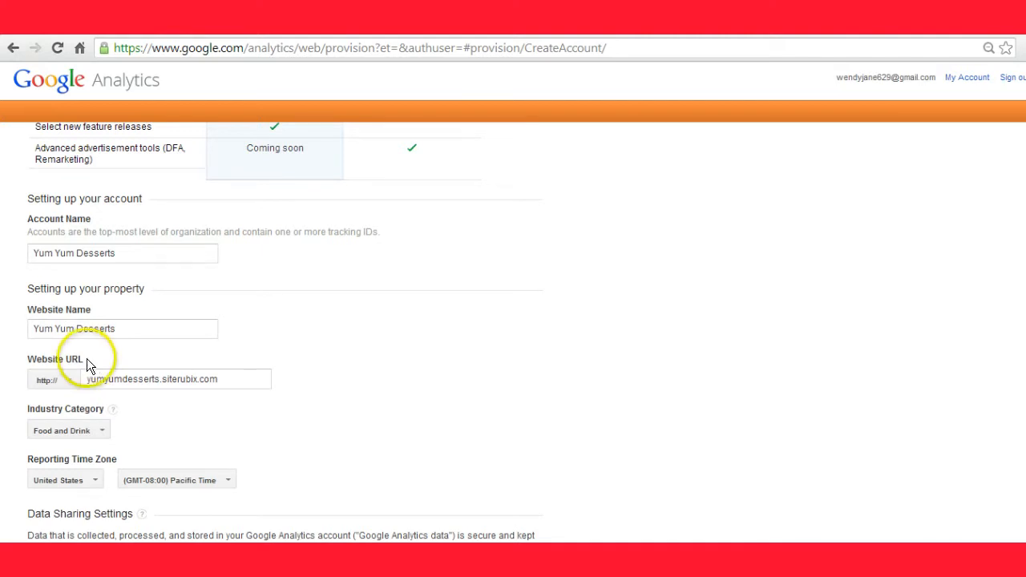
pyautogui.moveTo(77, 473)
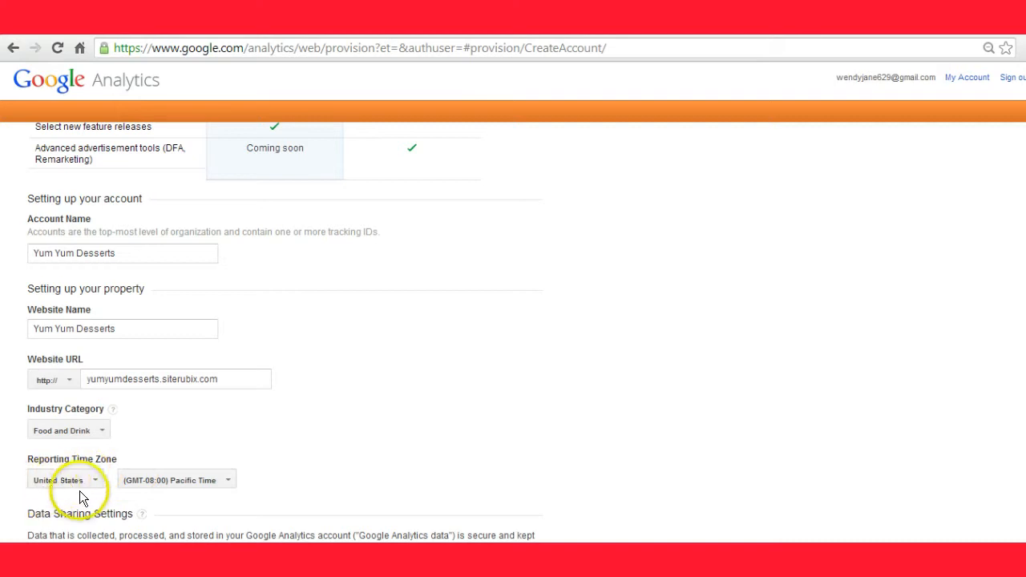
# Set the reporting time zone to (GMT-05:00) Eastern Time
pyautogui.click(176, 480)
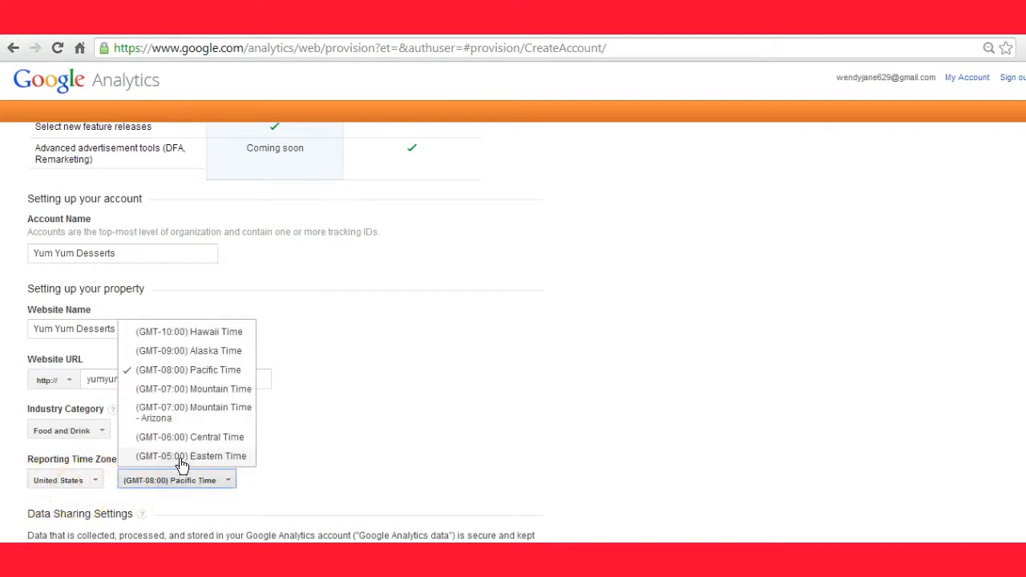
pyautogui.click(191, 456)
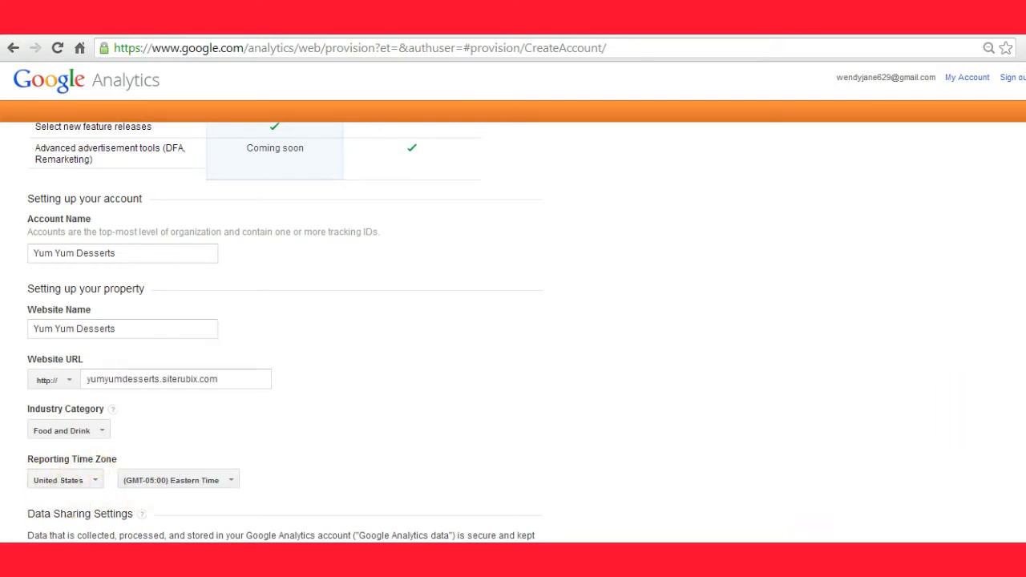
pyautogui.scroll(-3)
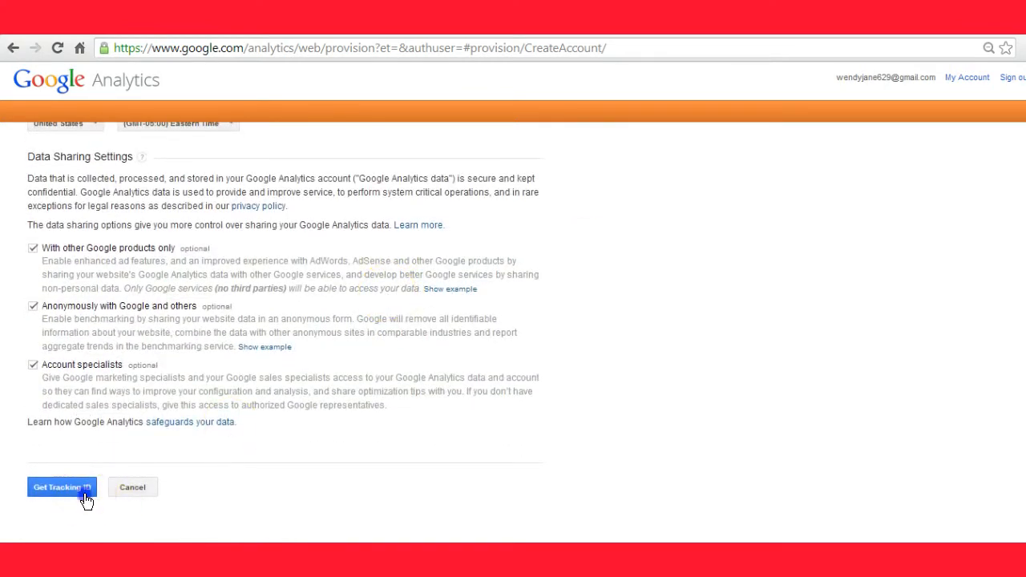
# Request the tracking ID and accept the terms of service, creating the account
pyautogui.click(60, 488)
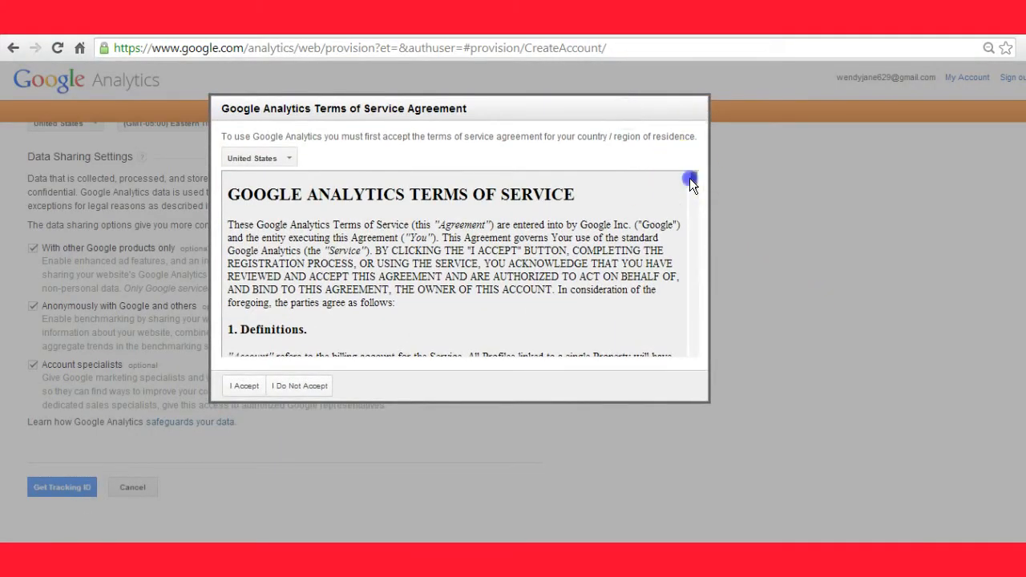
pyautogui.scroll(-3)
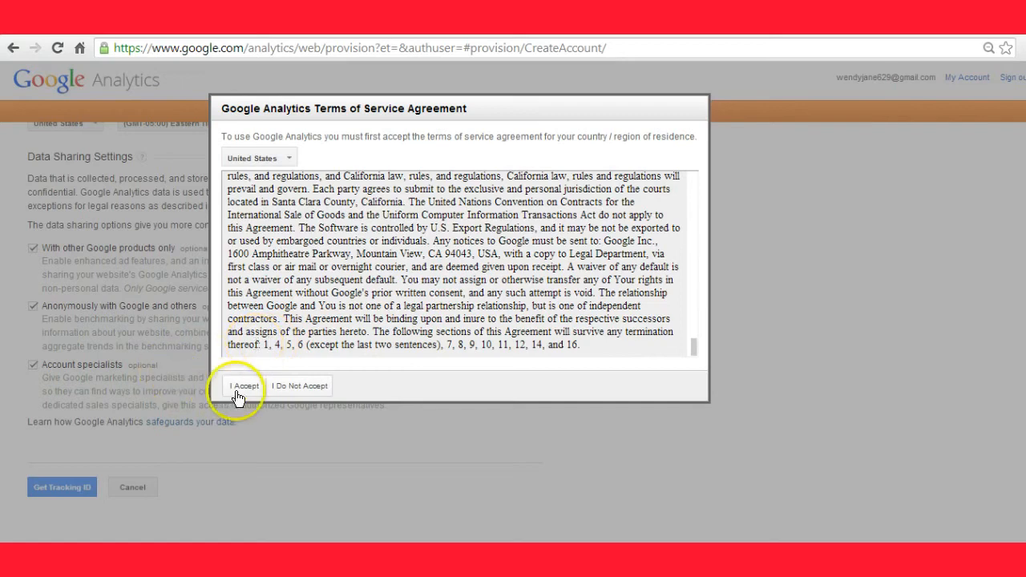
pyautogui.click(244, 385)
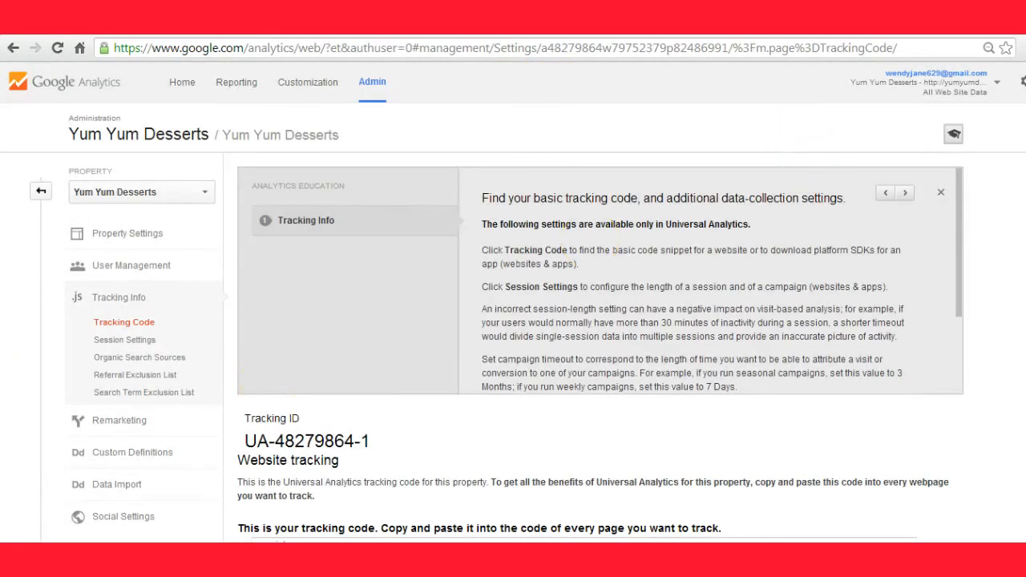
# Scroll down to the Universal Analytics tracking code box for UA-48279864-1
pyautogui.scroll(-3)
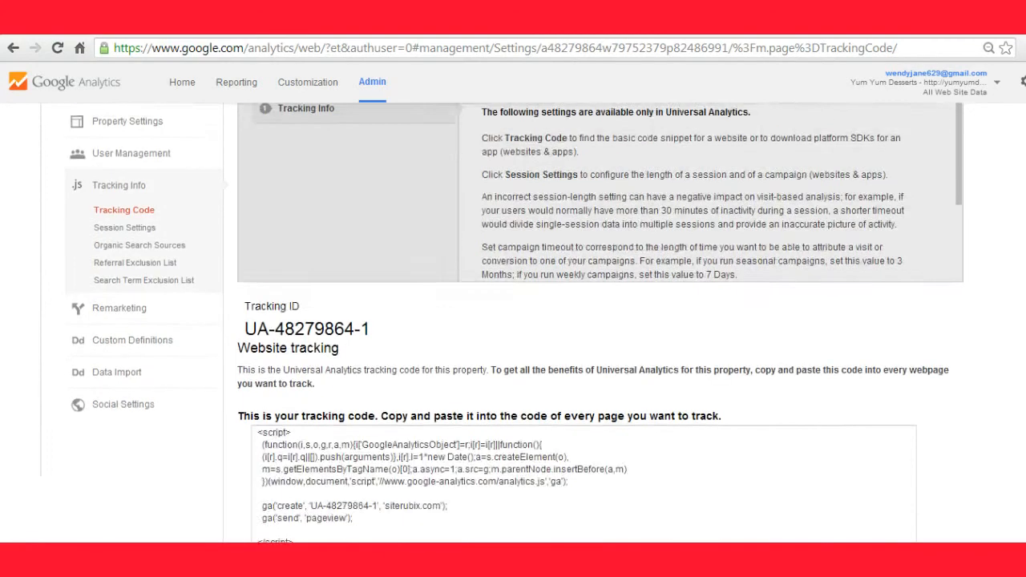
pyautogui.scroll(-3)
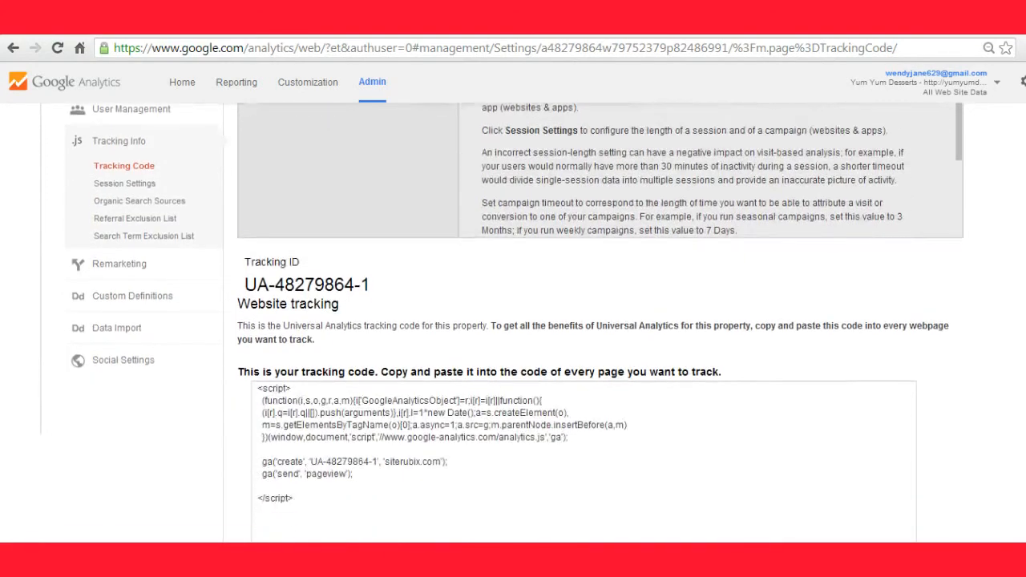
pyautogui.scroll(-3)
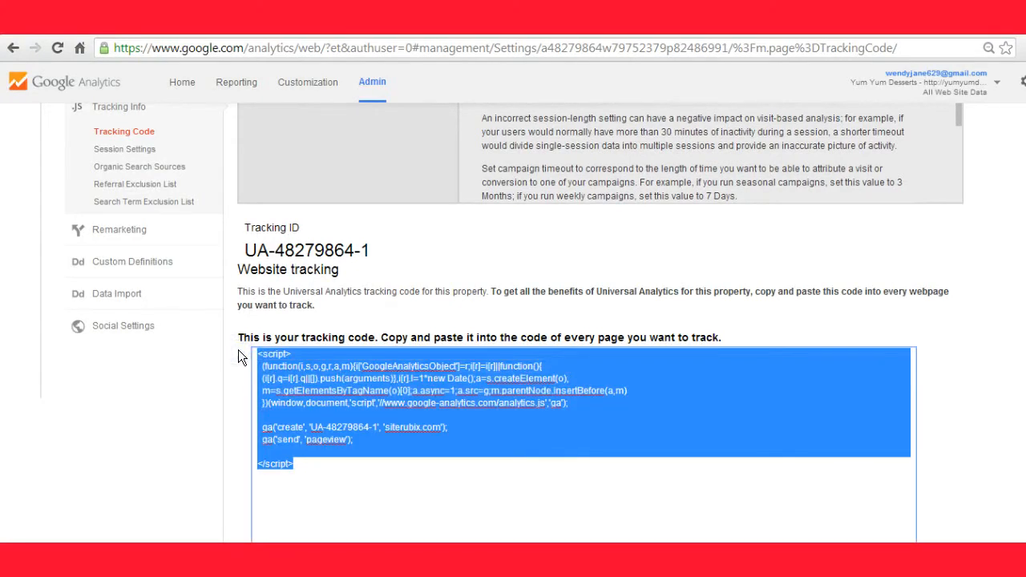
pyautogui.moveTo(340, 185)
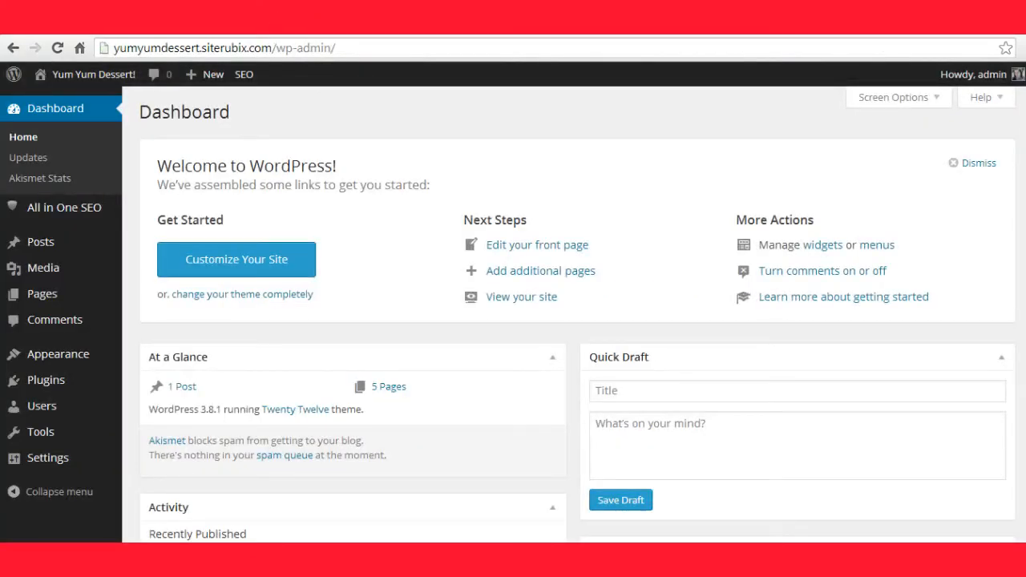
pyautogui.moveTo(279, 74)
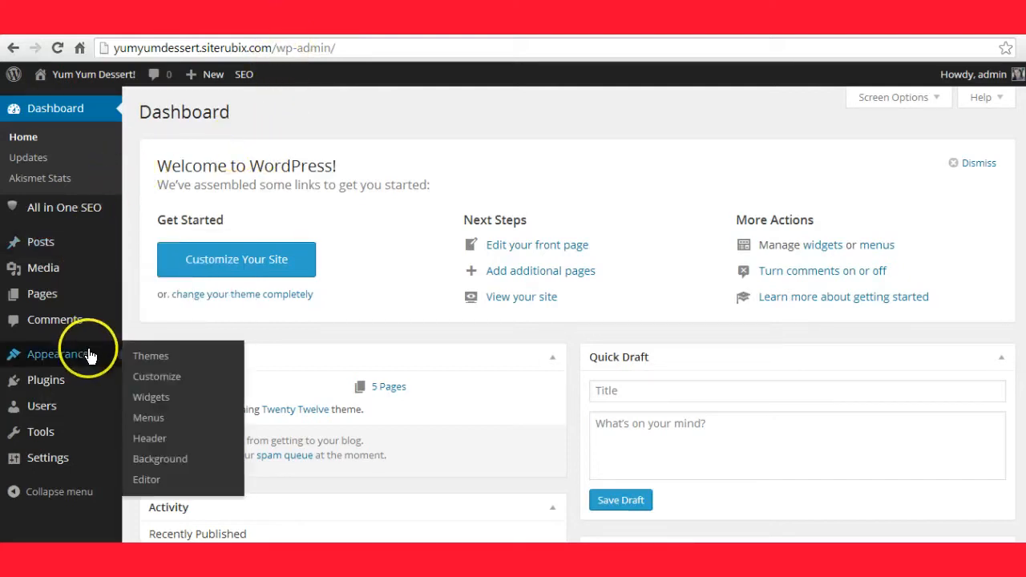
# Open the Twenty Twelve theme editor from Appearance in the WordPress sidebar
pyautogui.click(146, 479)
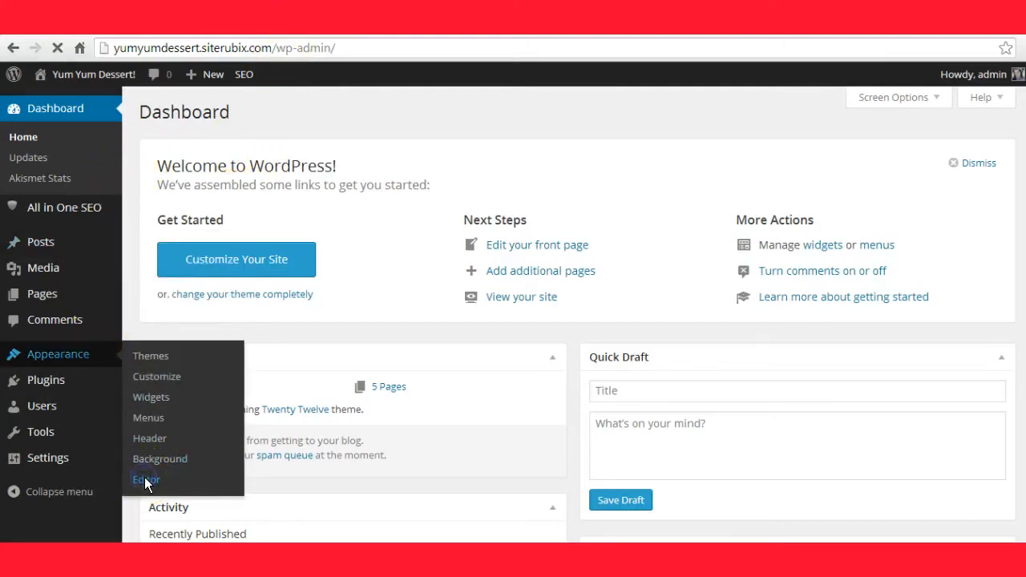
pyautogui.click(145, 480)
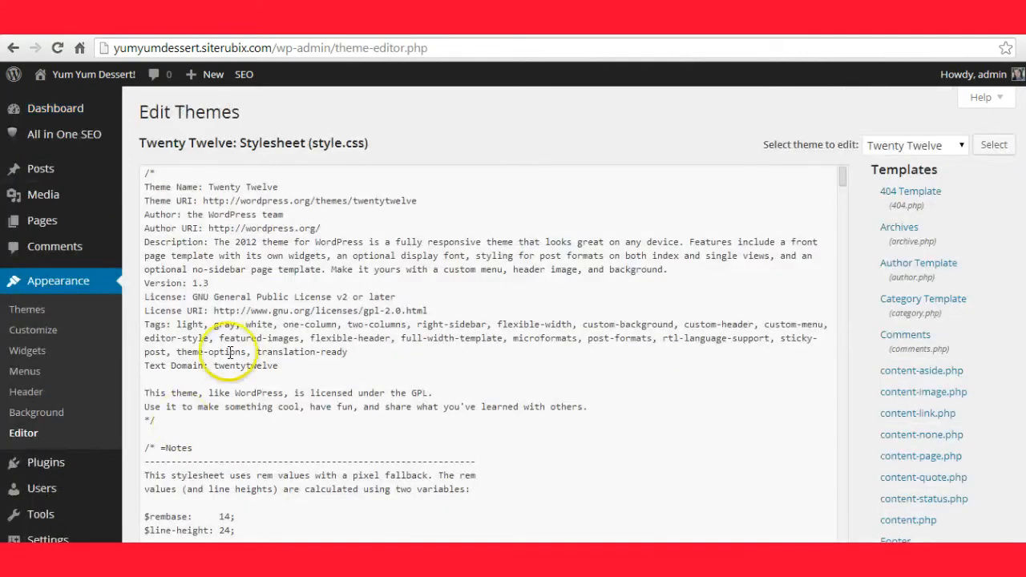
pyautogui.moveTo(840, 217)
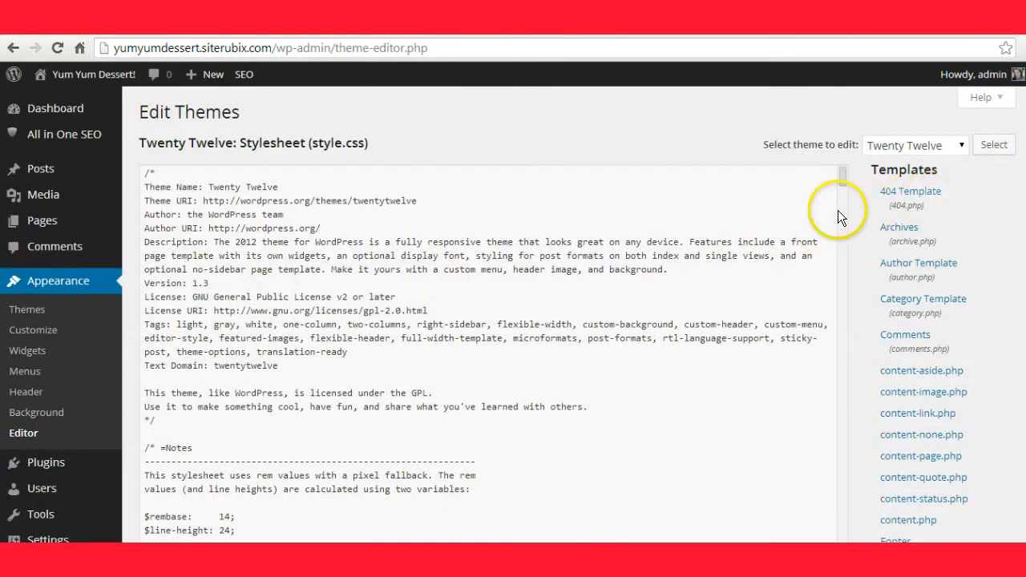
# Open header.php and paste the tracking script right after the opening head tag
pyautogui.scroll(-3)
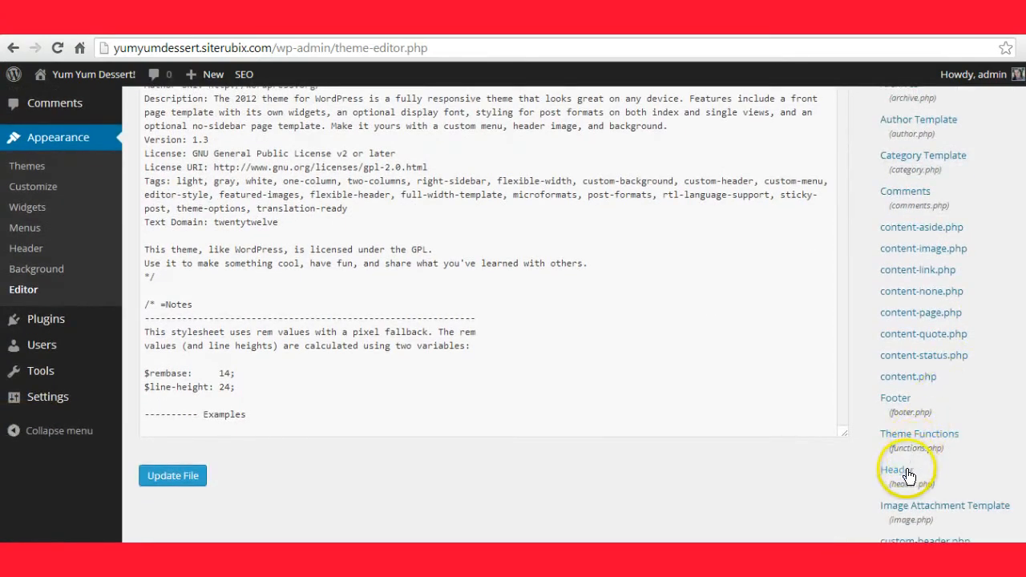
pyautogui.click(897, 470)
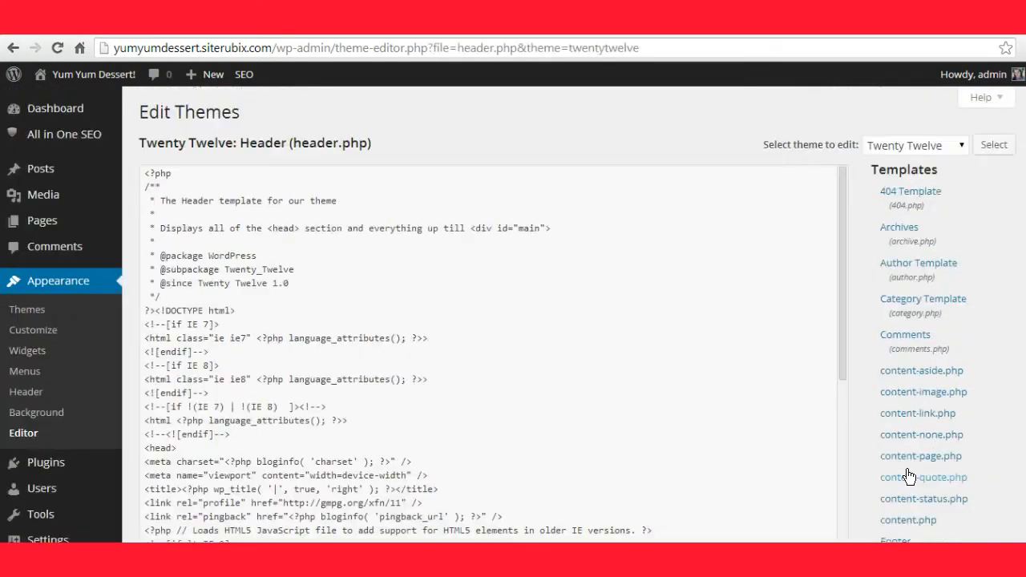
pyautogui.moveTo(802, 244)
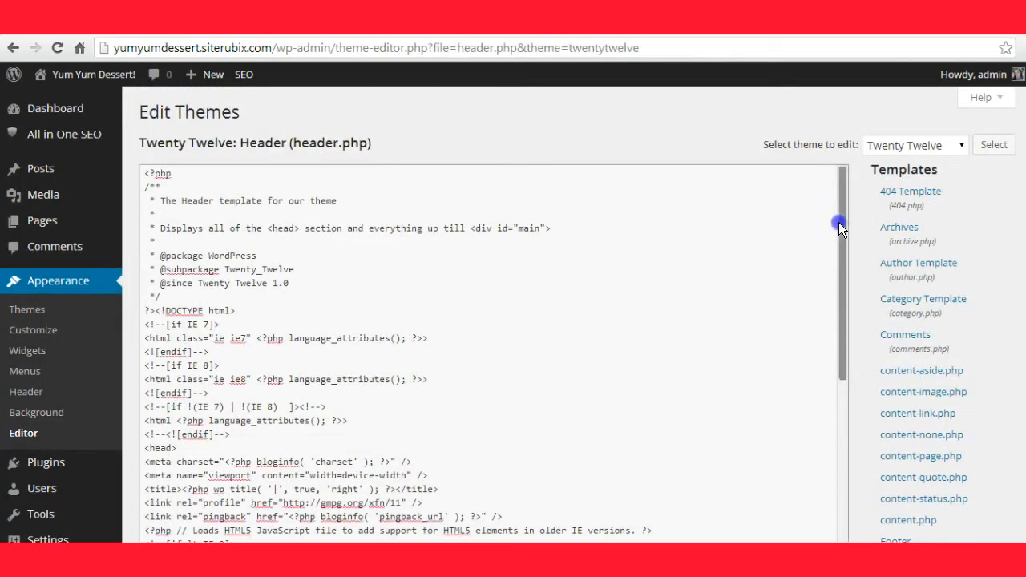
pyautogui.scroll(-3)
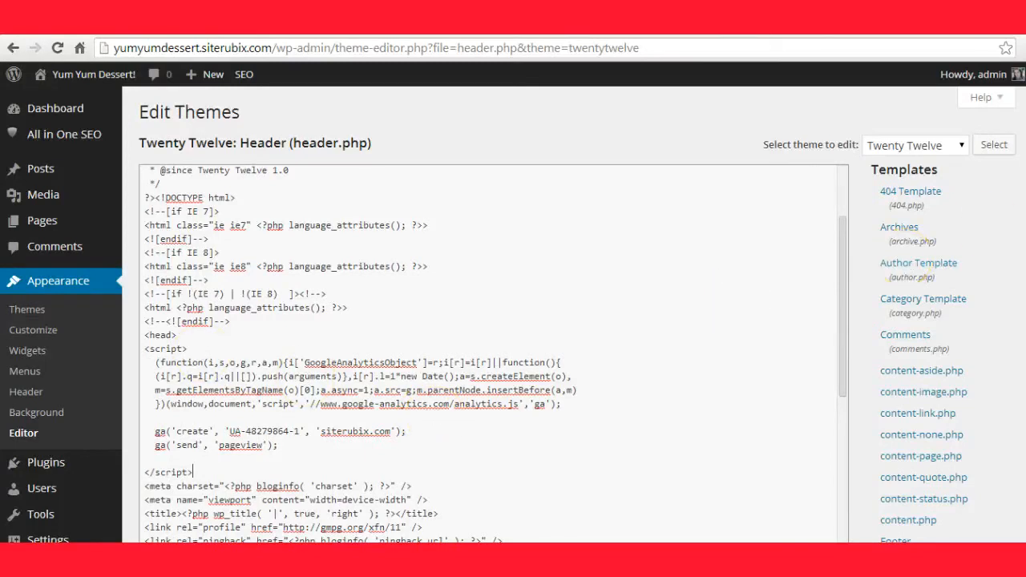
# Save header.php with Update File so the tracking code is stored
pyautogui.scroll(-3)
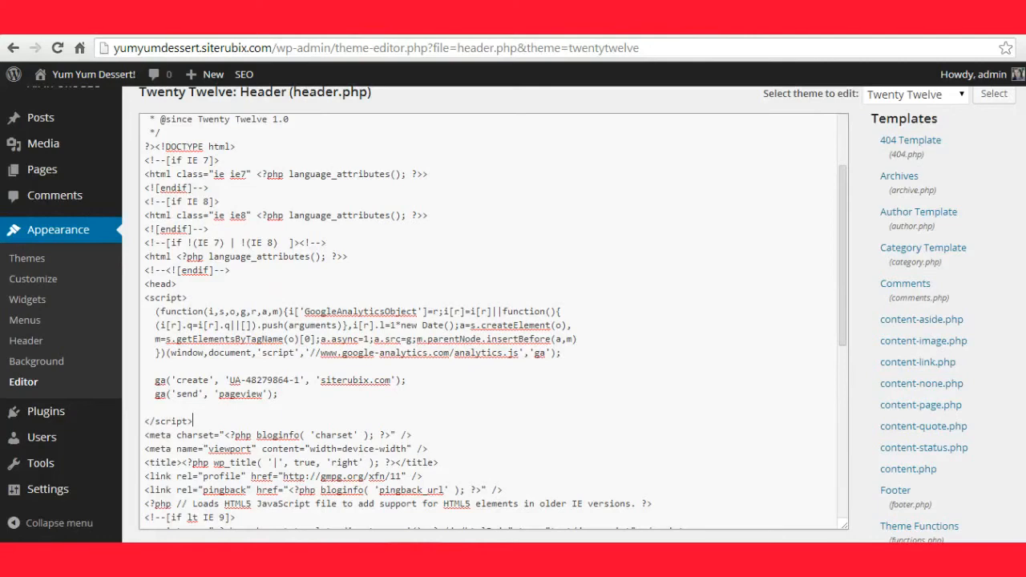
pyautogui.scroll(-3)
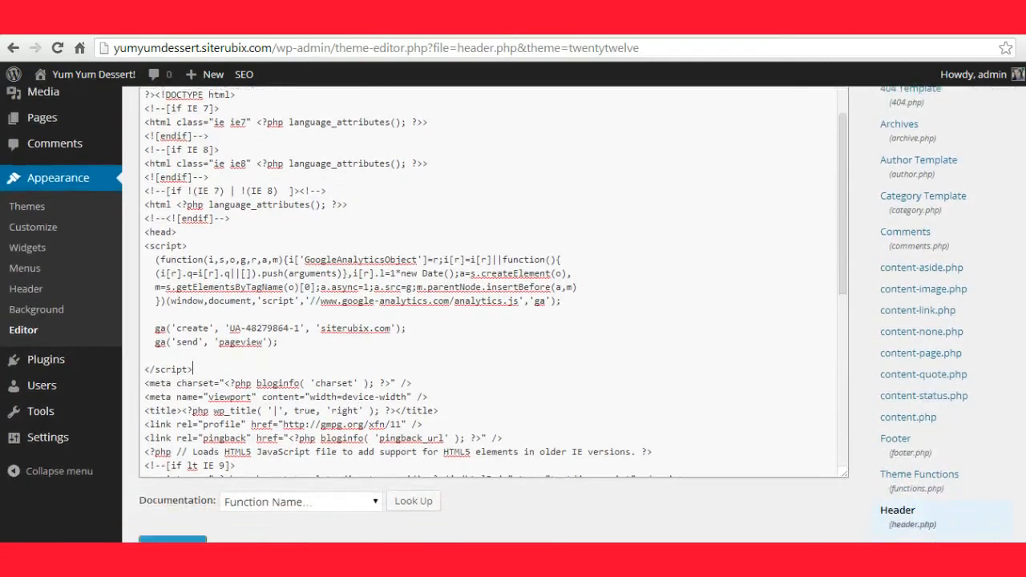
pyautogui.scroll(-3)
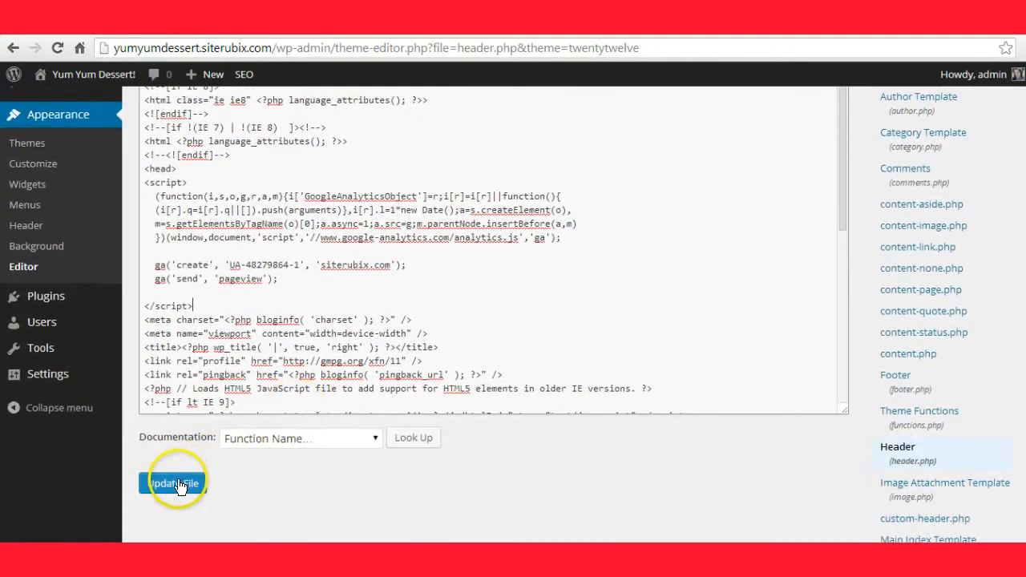
pyautogui.click(173, 482)
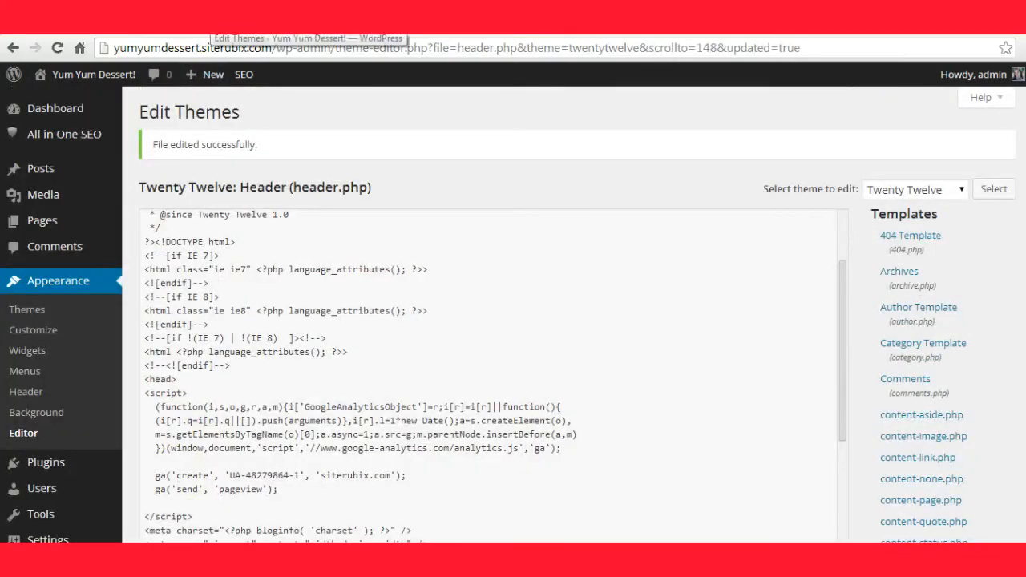
pyautogui.moveTo(404, 193)
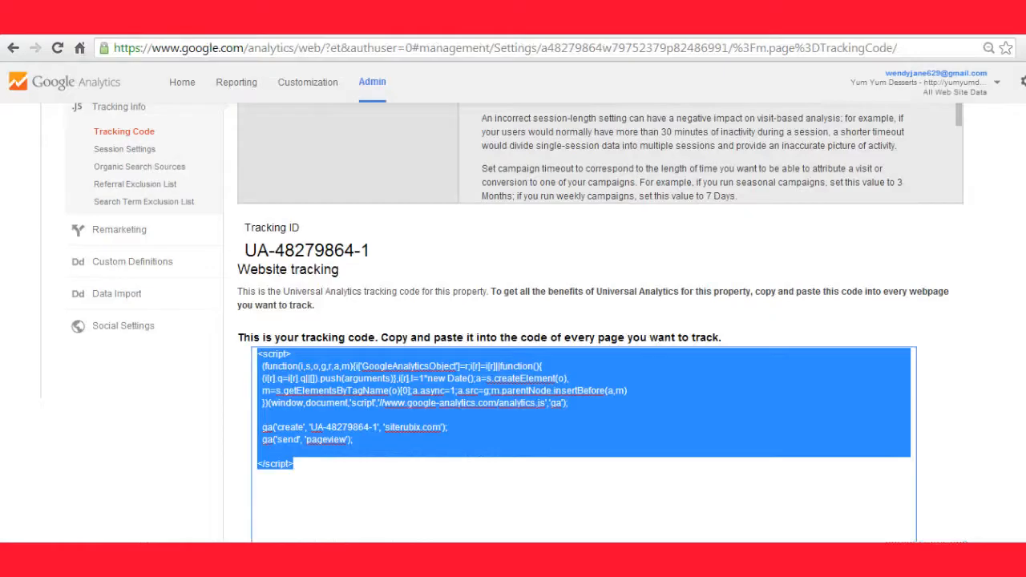
pyautogui.moveTo(410, 55)
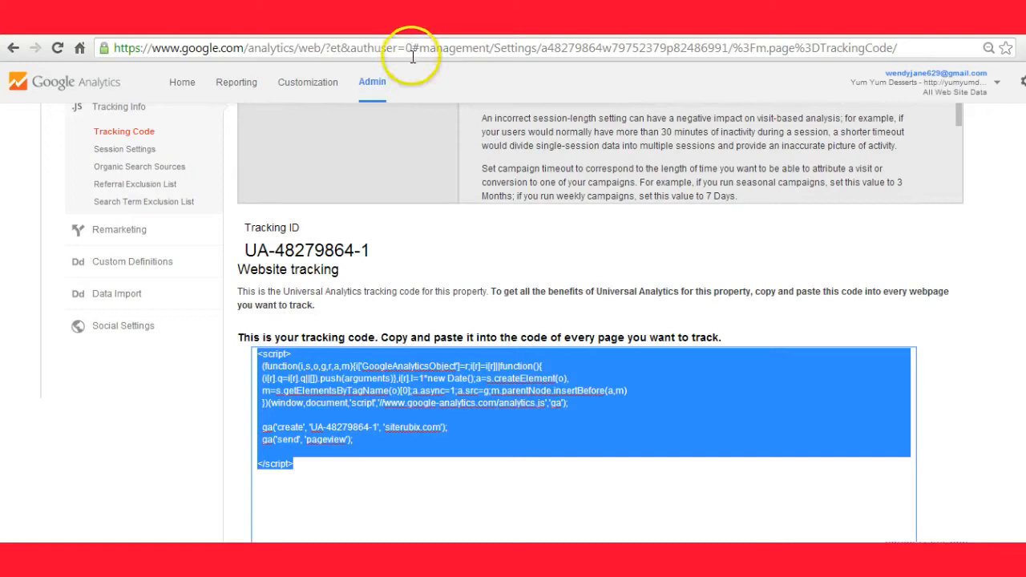
pyautogui.moveTo(452, 143)
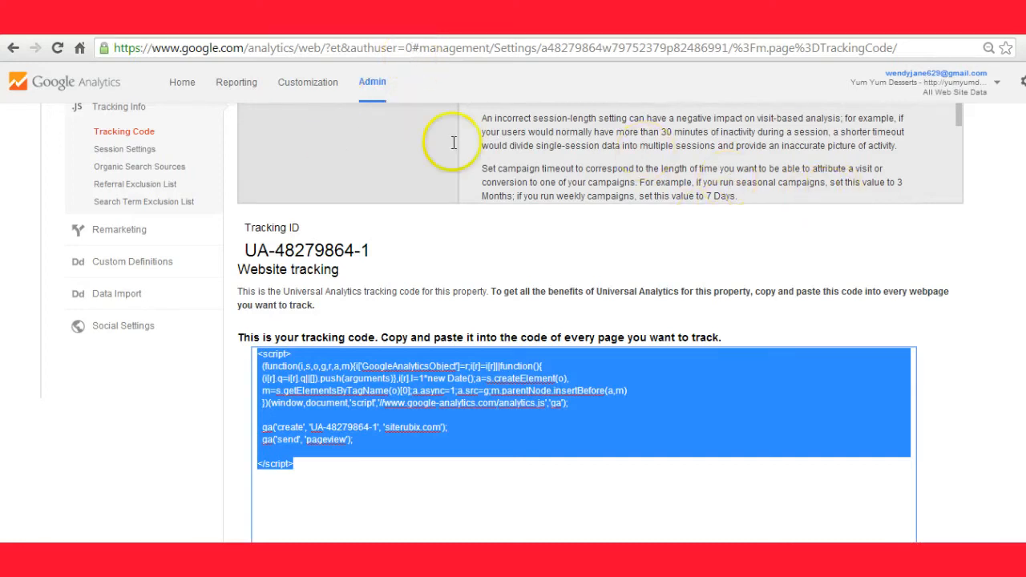
# Switch to Reporting to show the Audience Overview for Yum Yum Desserts
pyautogui.click(238, 81)
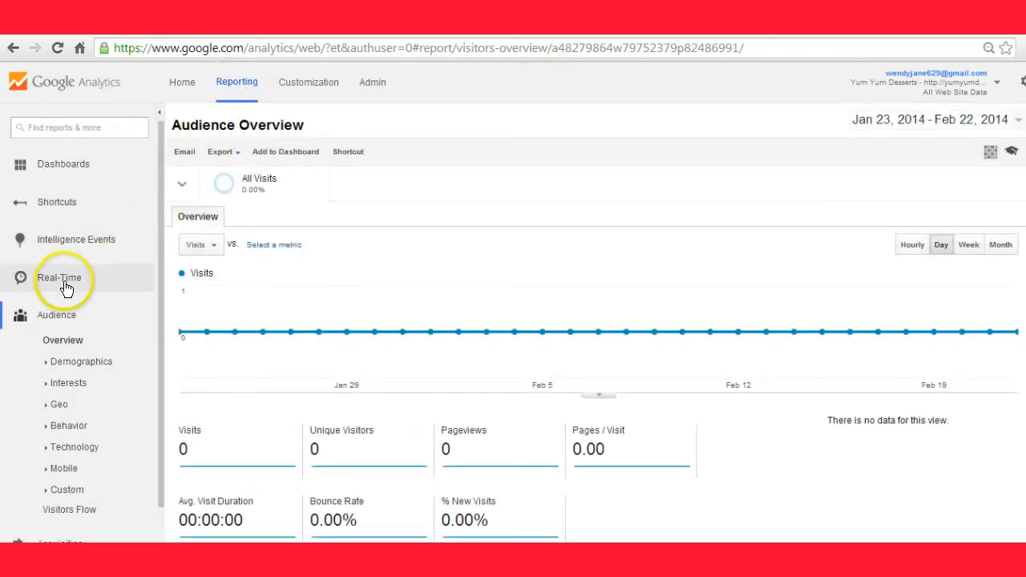
# View the Real-Time Overview report from the sidebar, currently showing 0 active visitors
pyautogui.click(57, 277)
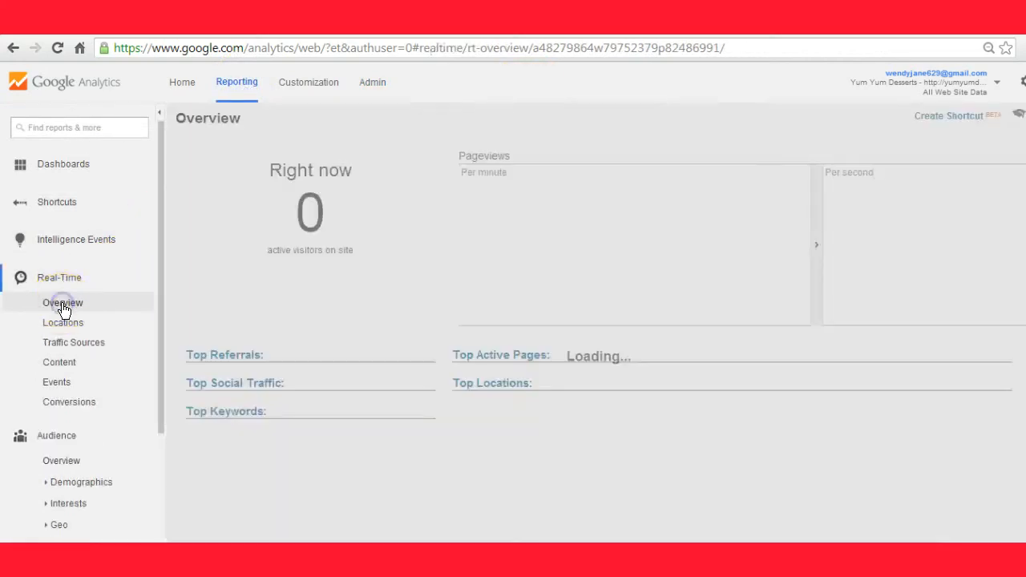
pyautogui.click(63, 303)
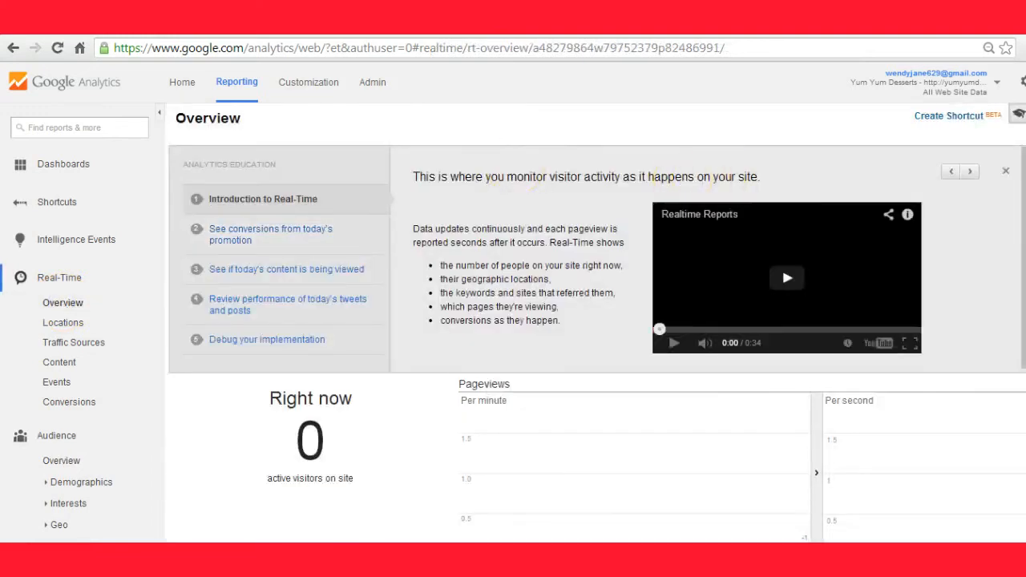
pyautogui.scroll(-3)
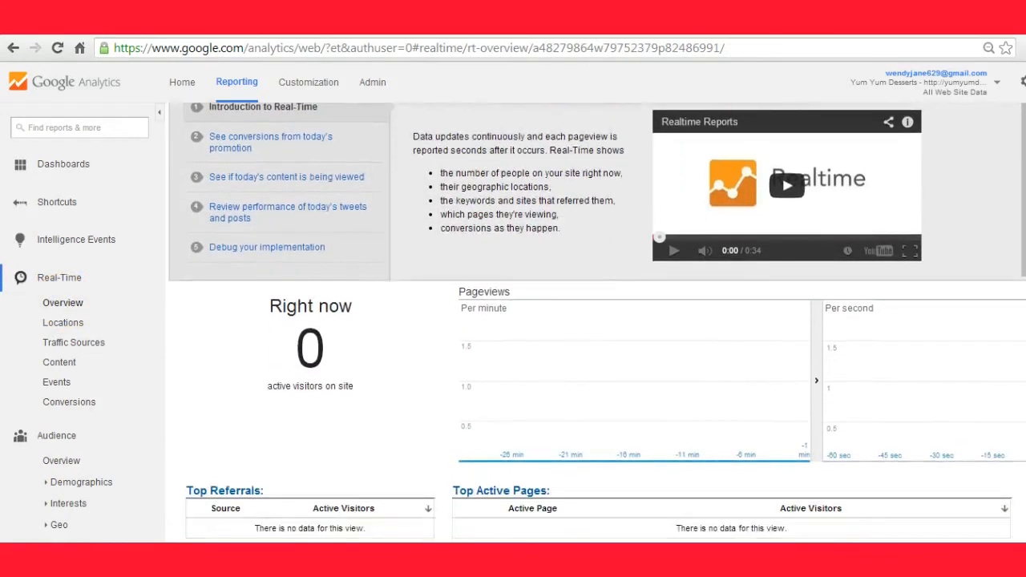
pyautogui.scroll(-3)
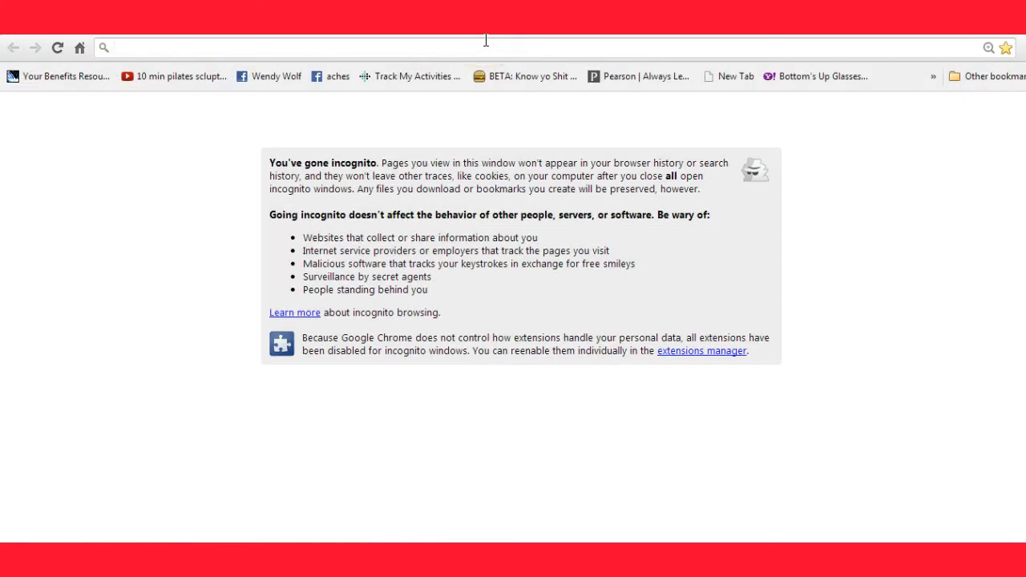
# Load yumyumdessert.siterubix.com in the incognito window to generate a visit
pyautogui.write('yumyumdessert.siterubix.com')
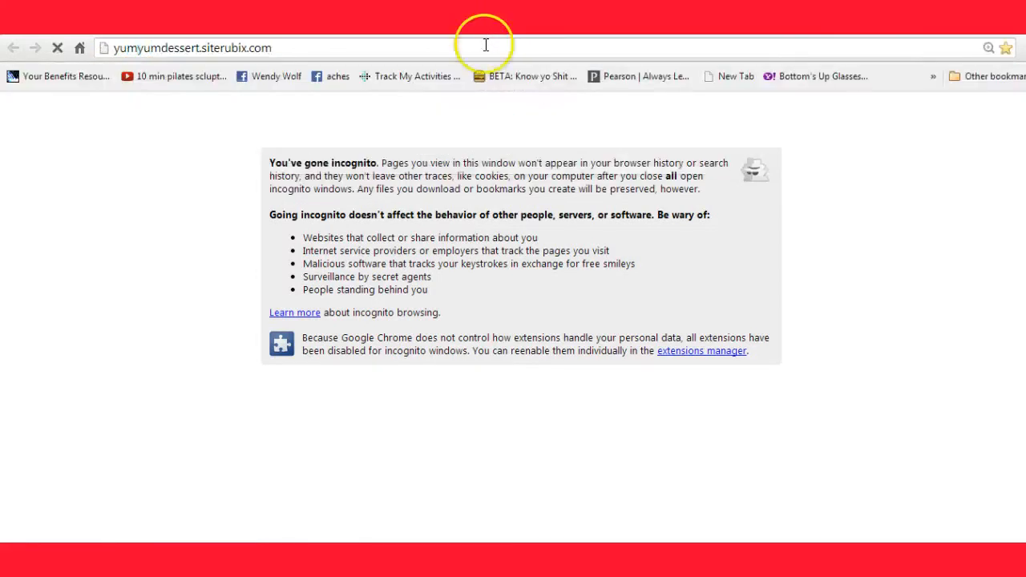
pyautogui.press('Return')
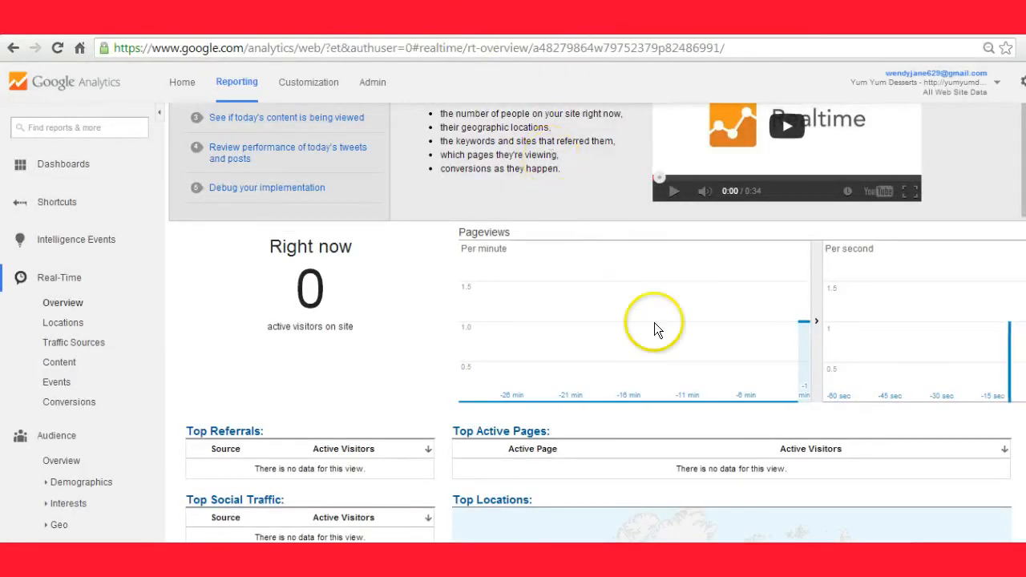
pyautogui.moveTo(660, 328)
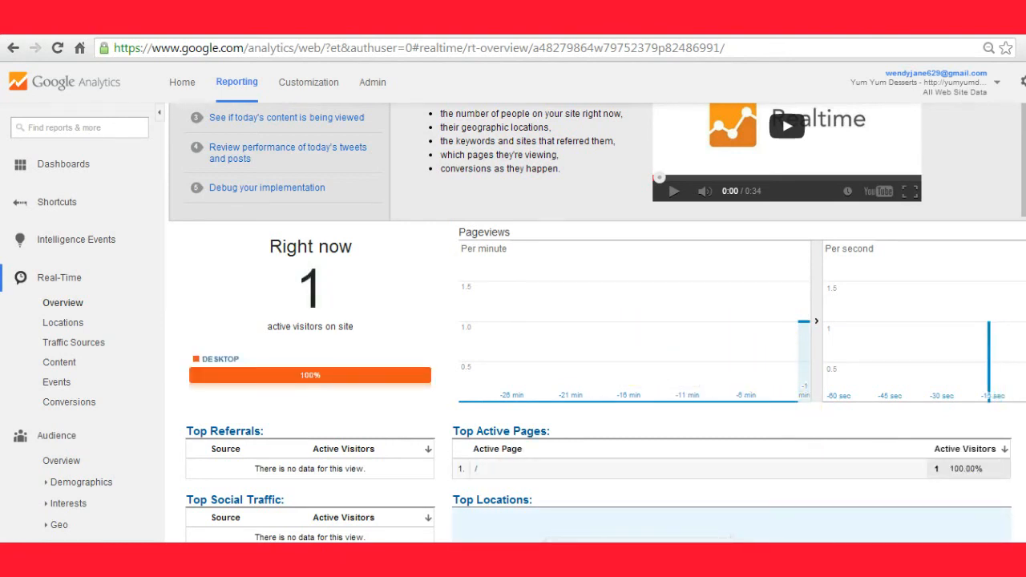
# Scroll the Real-Time Overview confirming 1 active desktop visitor on the home page from Lansing
pyautogui.scroll(-3)
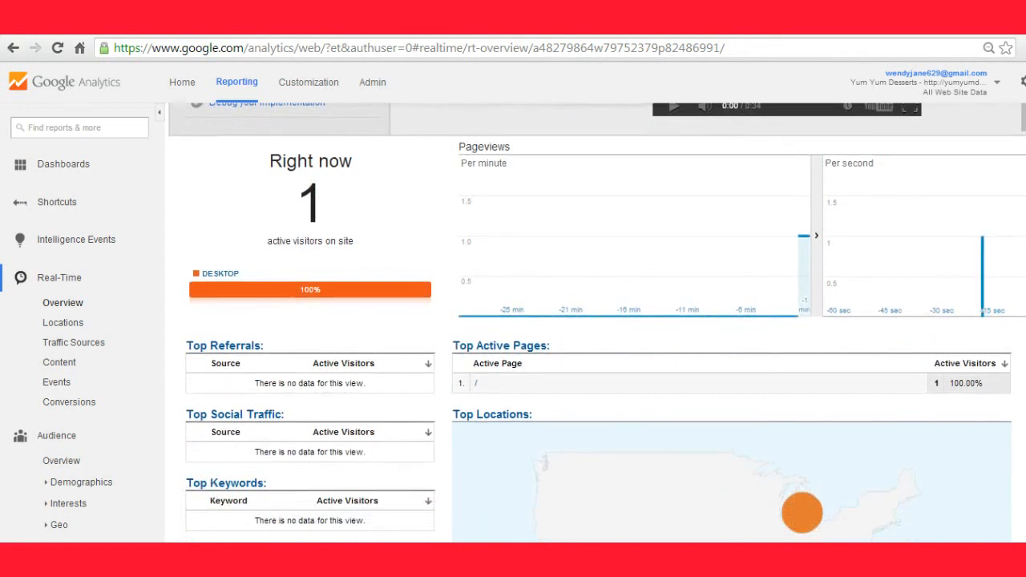
pyautogui.scroll(3)
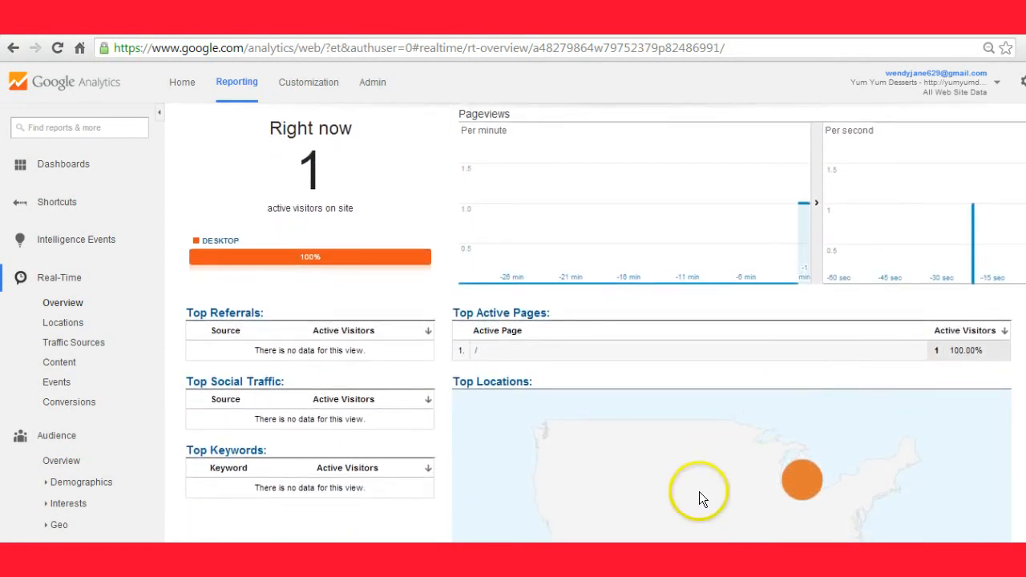
pyautogui.moveTo(810, 481)
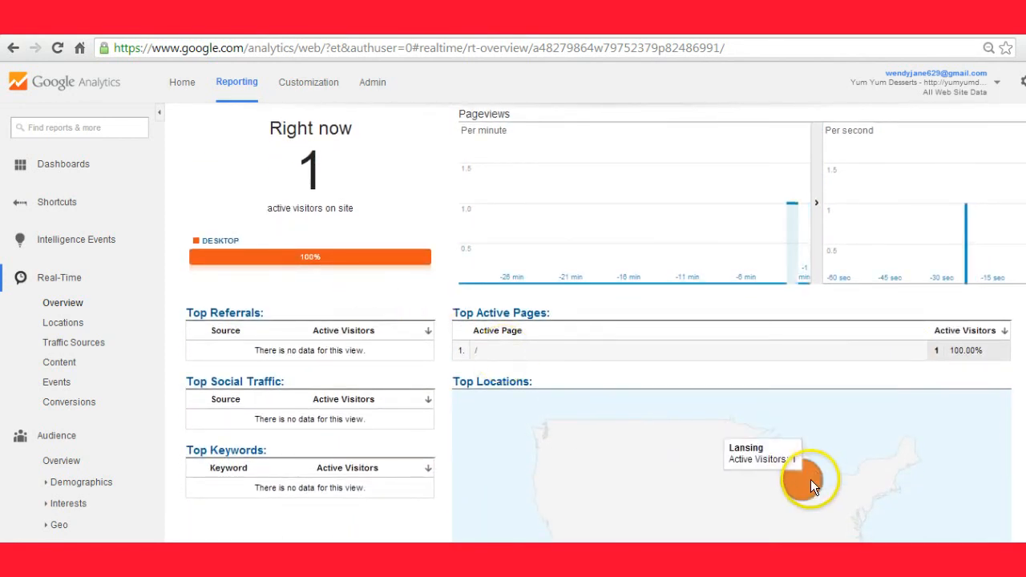
pyautogui.scroll(-3)
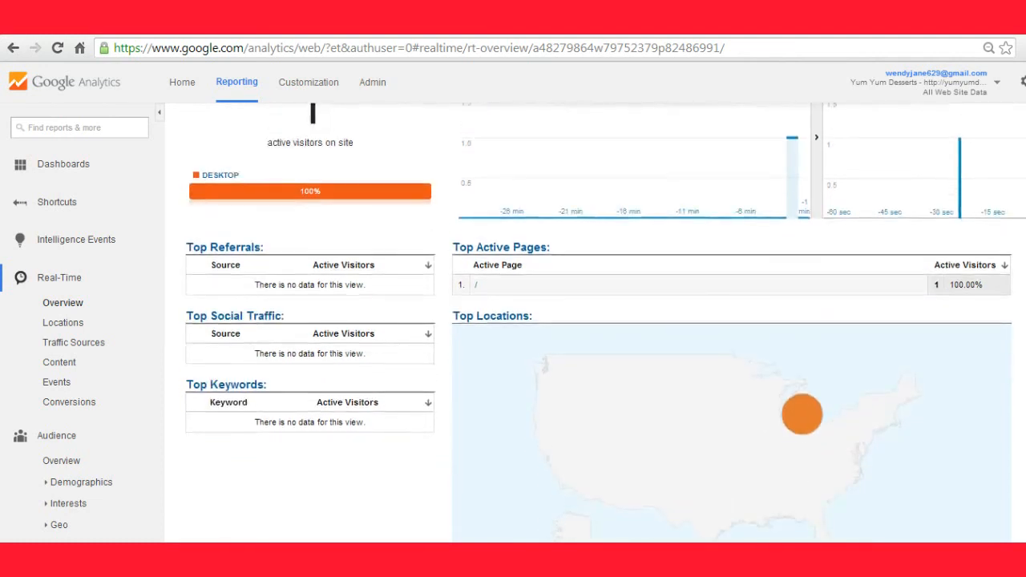
pyautogui.scroll(3)
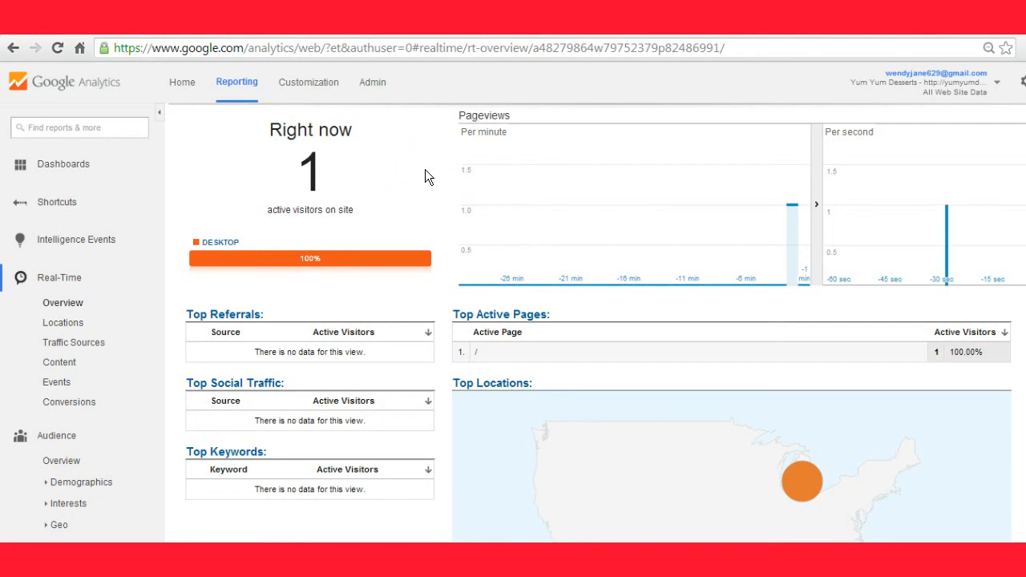
pyautogui.moveTo(411, 182)
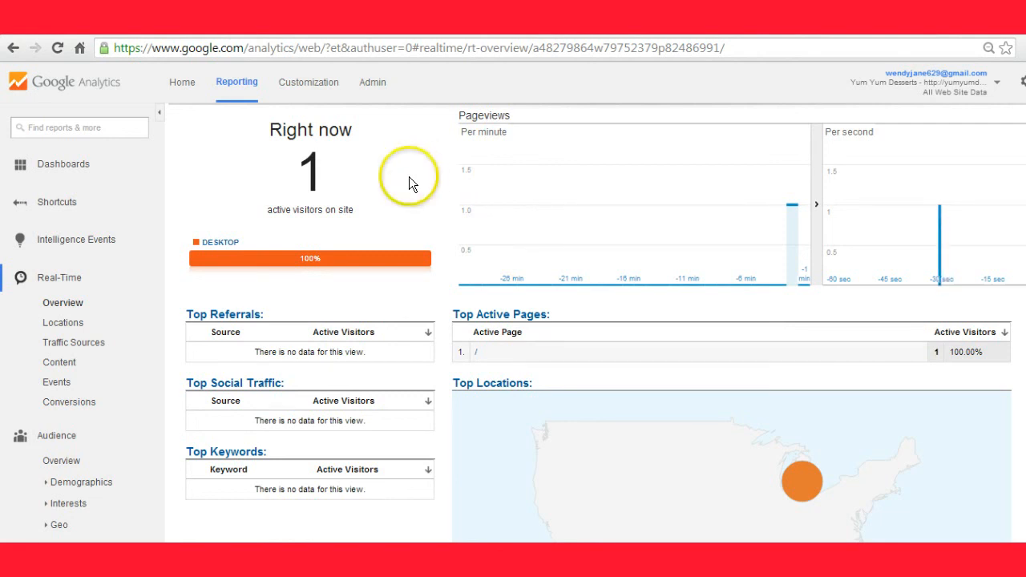